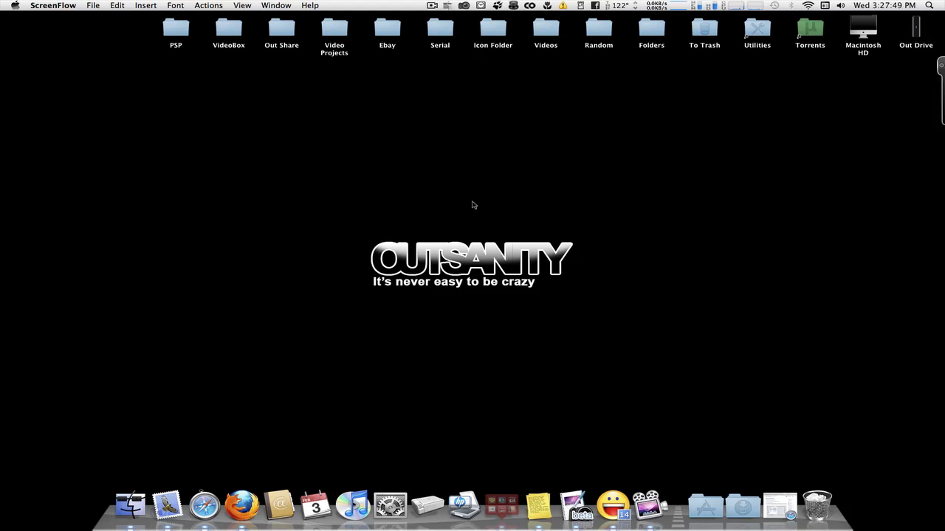
{"action": "mouse_move", "coordinate": [517, 182]}
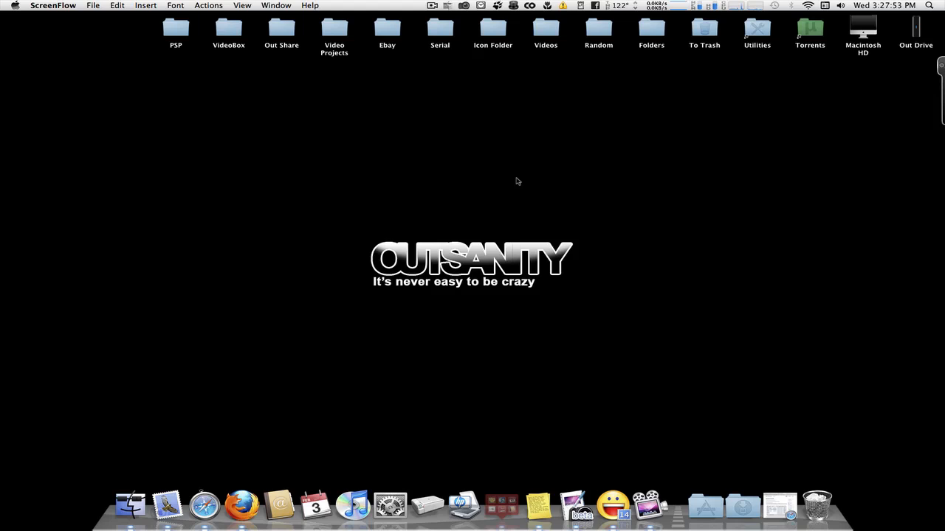
{"action": "mouse_move", "coordinate": [473, 124]}
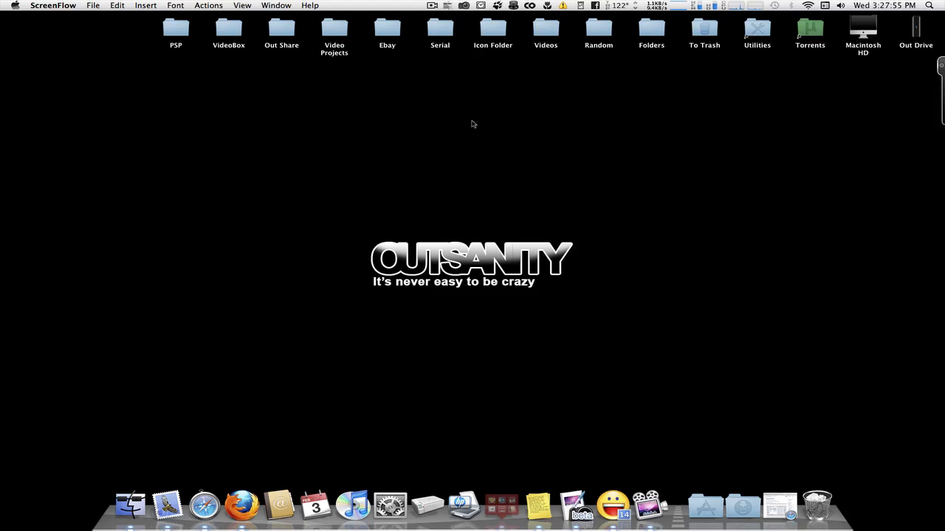
{"action": "mouse_move", "coordinate": [168, 284]}
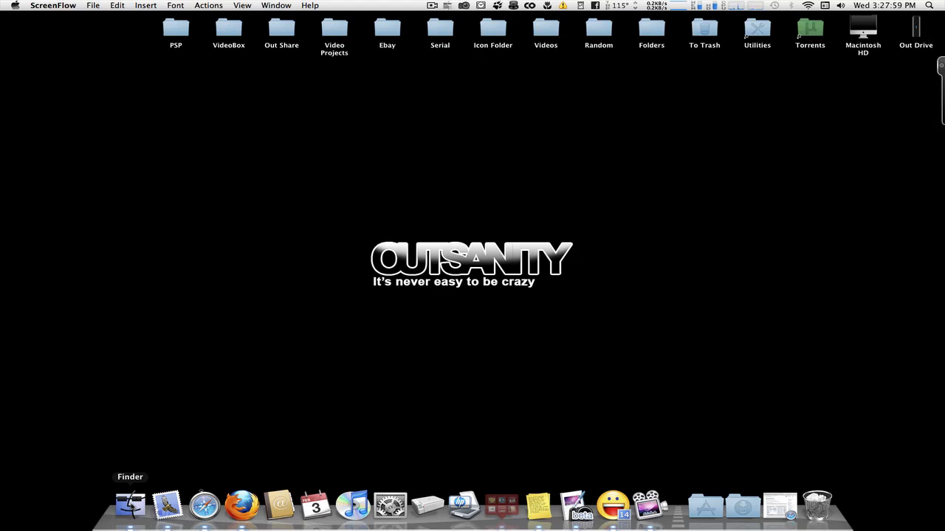
{"action": "mouse_move", "coordinate": [549, 155]}
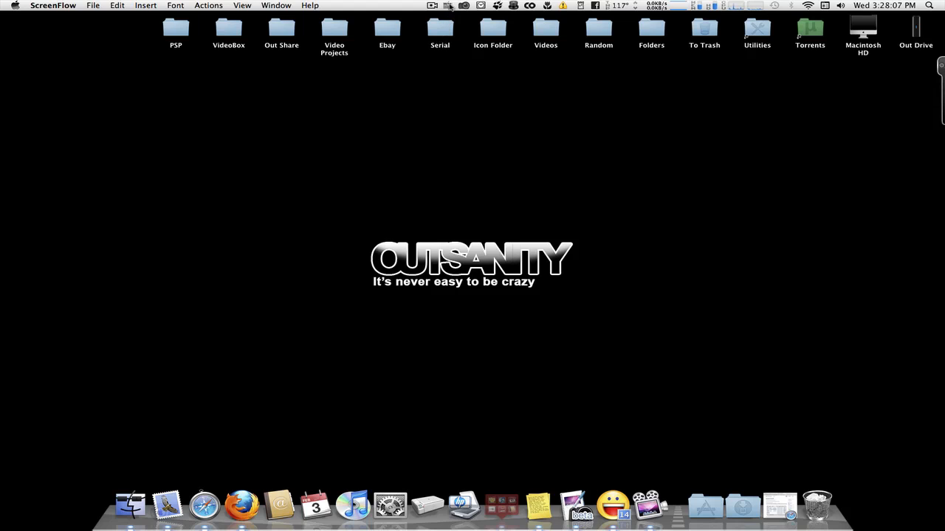
{"action": "mouse_move", "coordinate": [650, 505]}
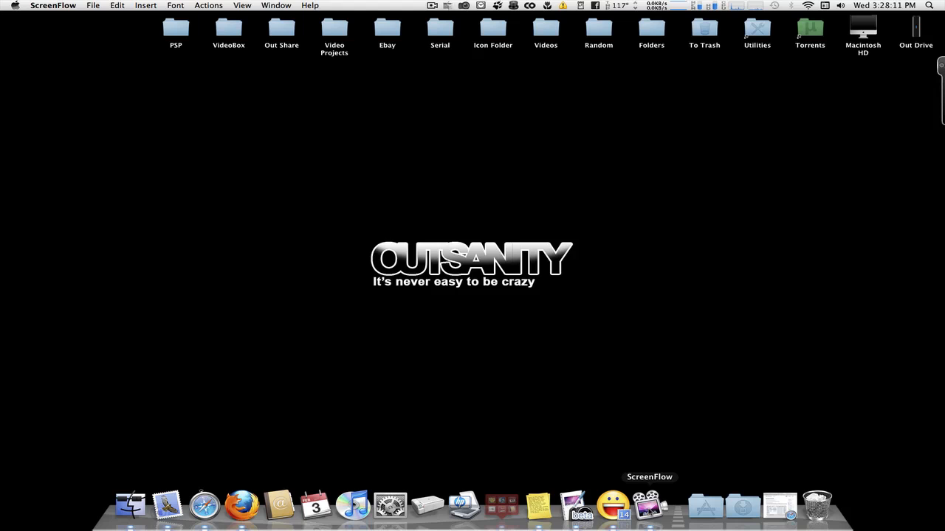
Step: Bring Safari forward on the blog.binaryage.com 'TotalFinder with dual mode' post
{"action": "left_click", "coordinate": [222, 505]}
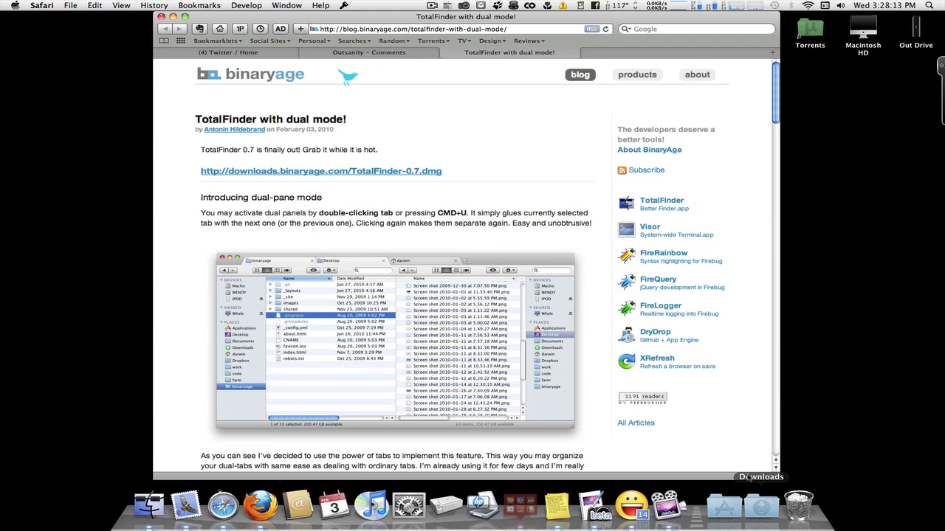
{"action": "mouse_move", "coordinate": [236, 81]}
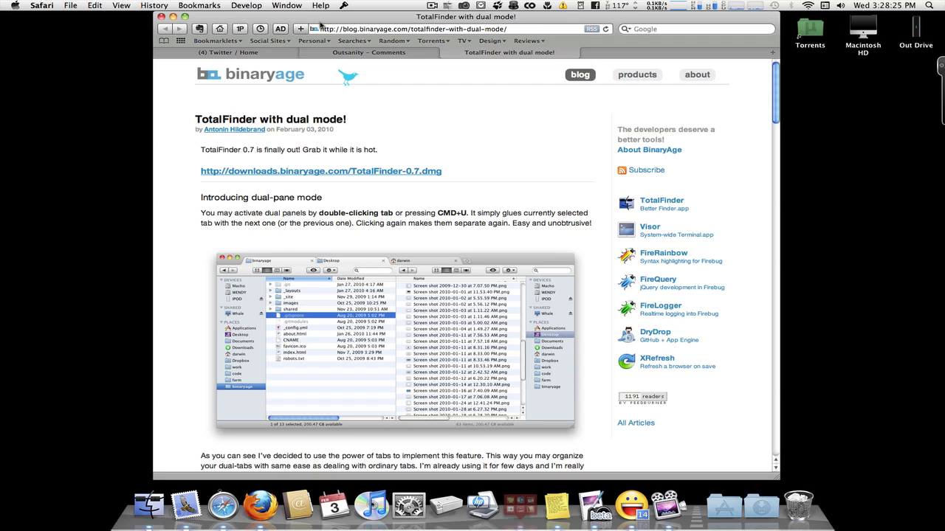
{"action": "mouse_move", "coordinate": [347, 76]}
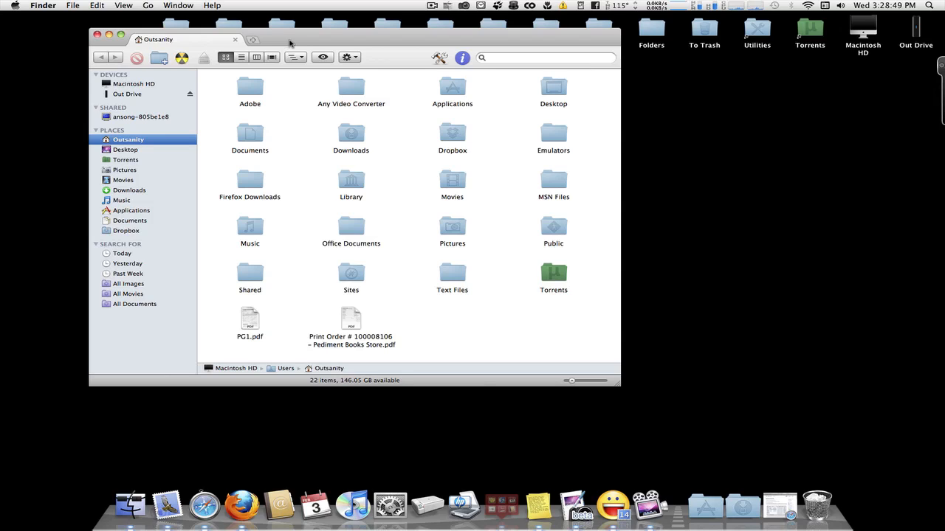
{"action": "mouse_move", "coordinate": [307, 43]}
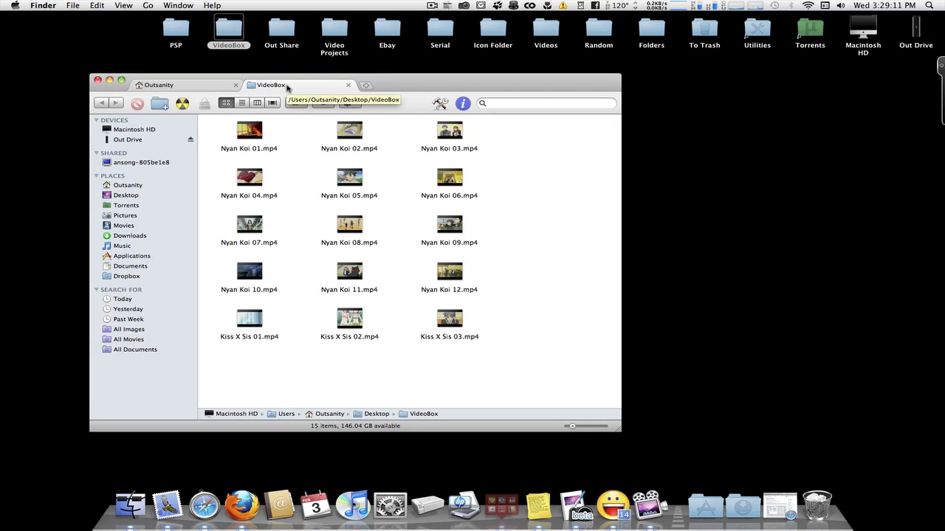
Step: Switch from the VideoBox tab back to the Outsanity home folder tab
{"action": "left_click", "coordinate": [159, 84]}
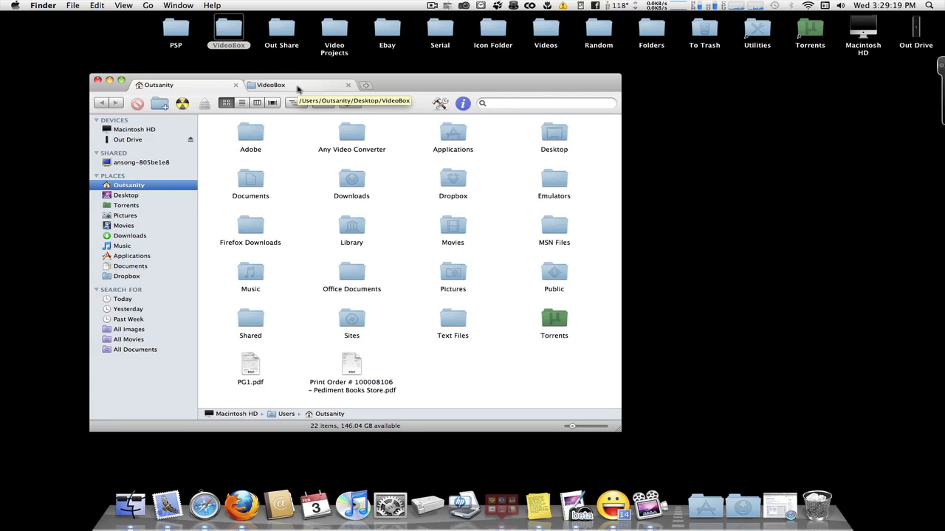
Step: Enter dual mode to show Outsanity and VideoBox as panes, then enlarge the window to fit both
{"action": "left_click", "coordinate": [159, 84]}
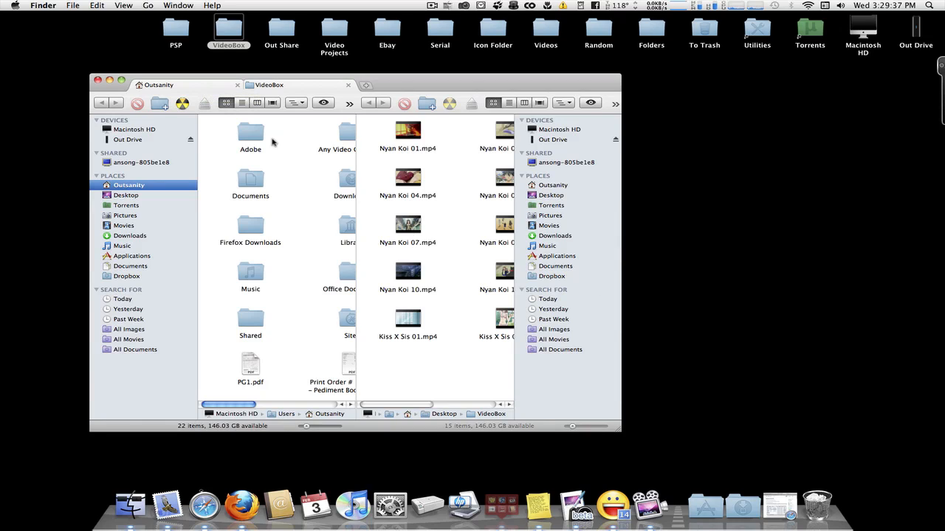
{"action": "mouse_move", "coordinate": [508, 190]}
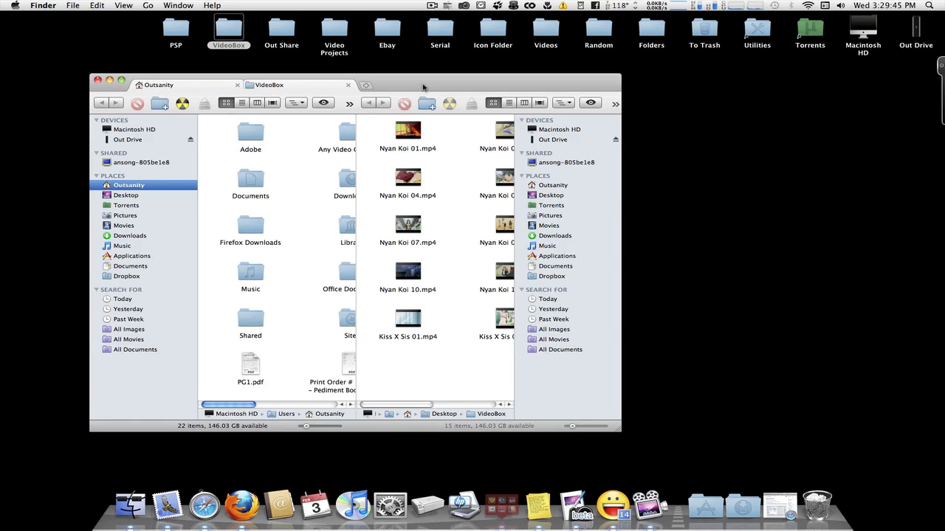
{"action": "mouse_move", "coordinate": [333, 387]}
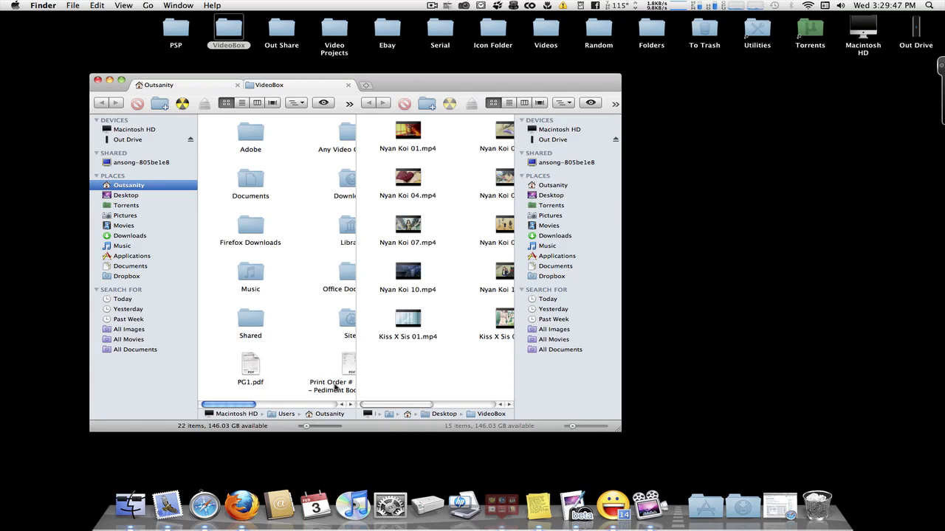
{"action": "mouse_move", "coordinate": [623, 434]}
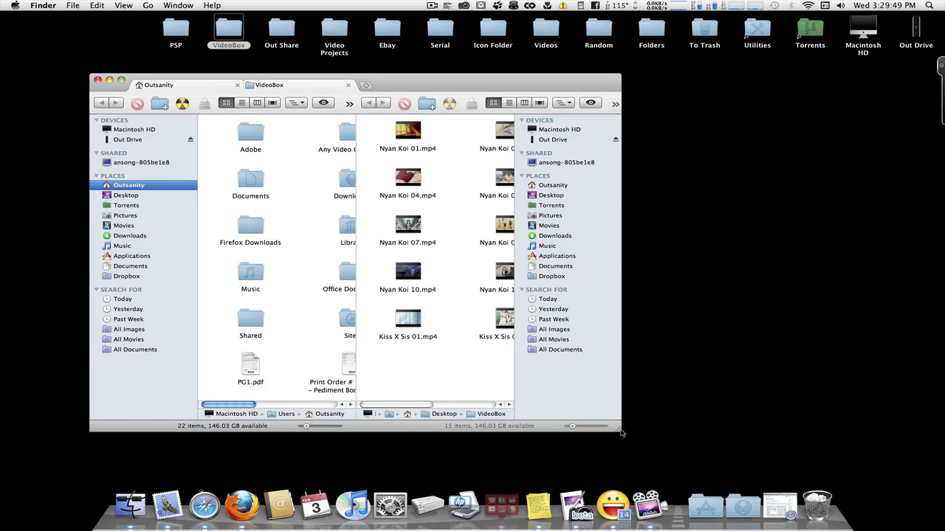
{"action": "left_click_drag", "start_coordinate": [620, 432], "coordinate": [638, 431]}
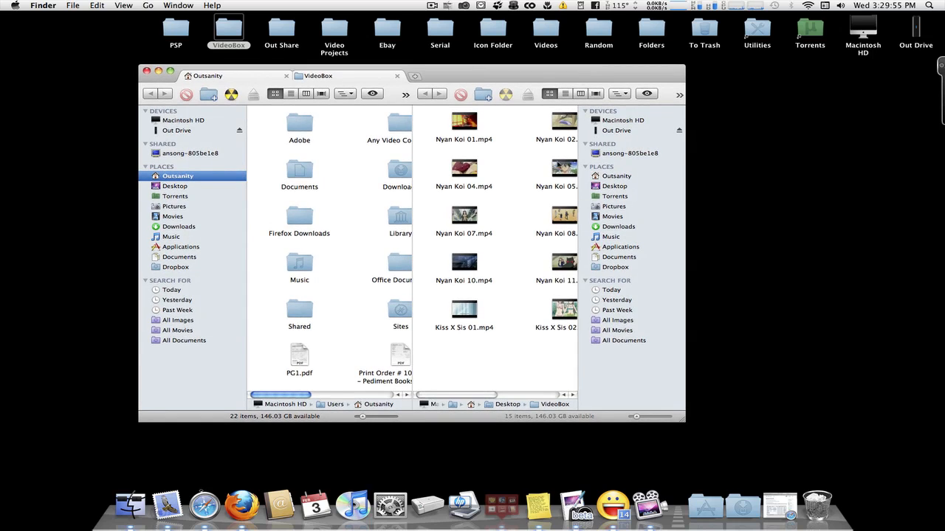
{"action": "mouse_move", "coordinate": [417, 140]}
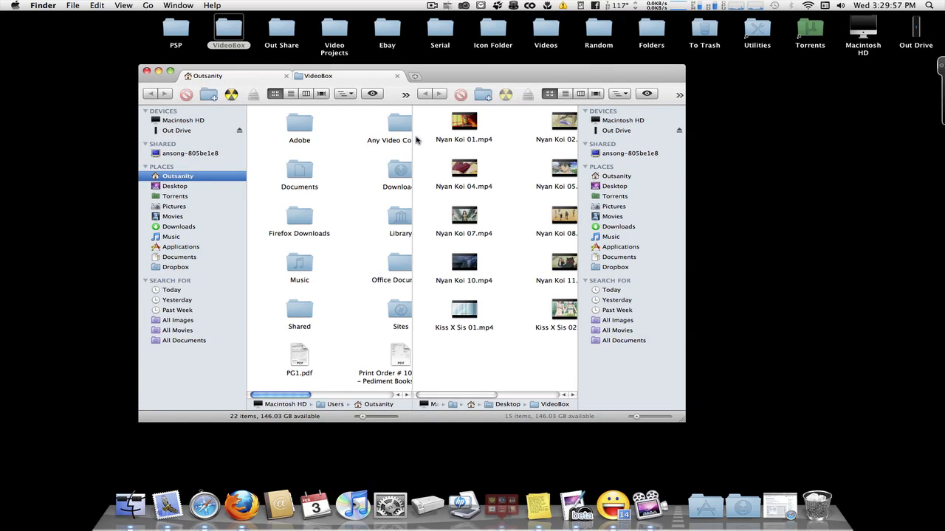
{"action": "mouse_move", "coordinate": [372, 106]}
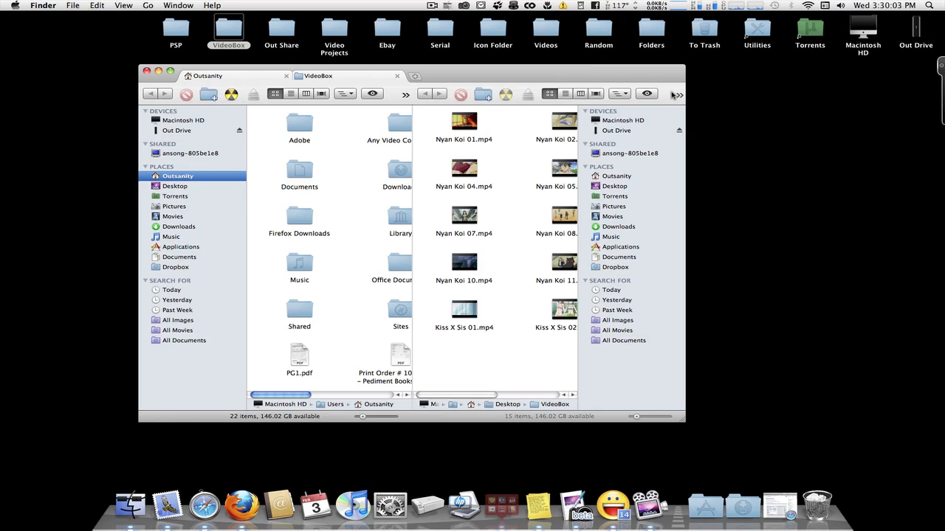
{"action": "mouse_move", "coordinate": [568, 152]}
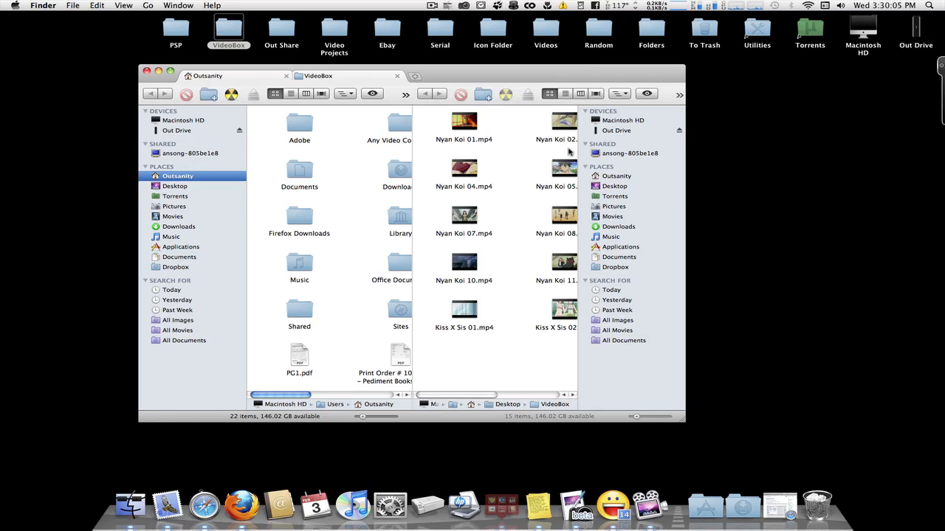
{"action": "mouse_move", "coordinate": [168, 189]}
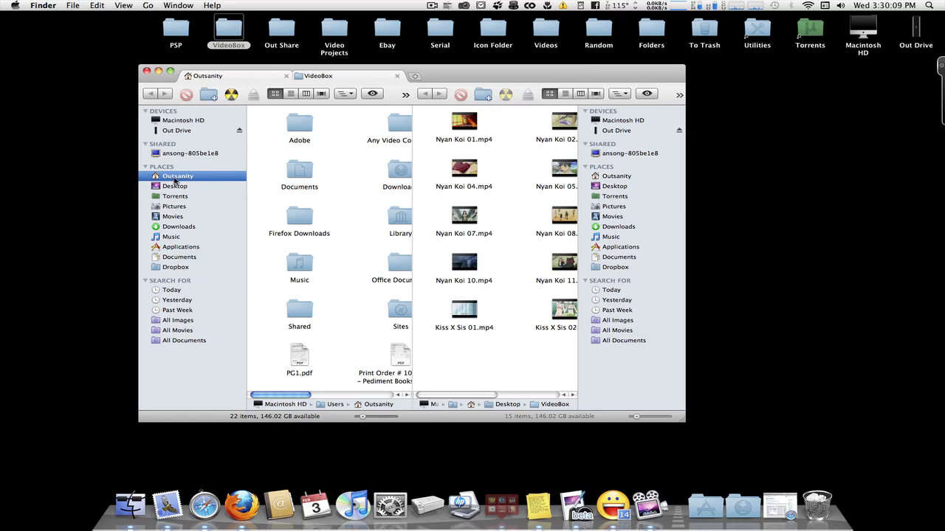
{"action": "mouse_move", "coordinate": [289, 242]}
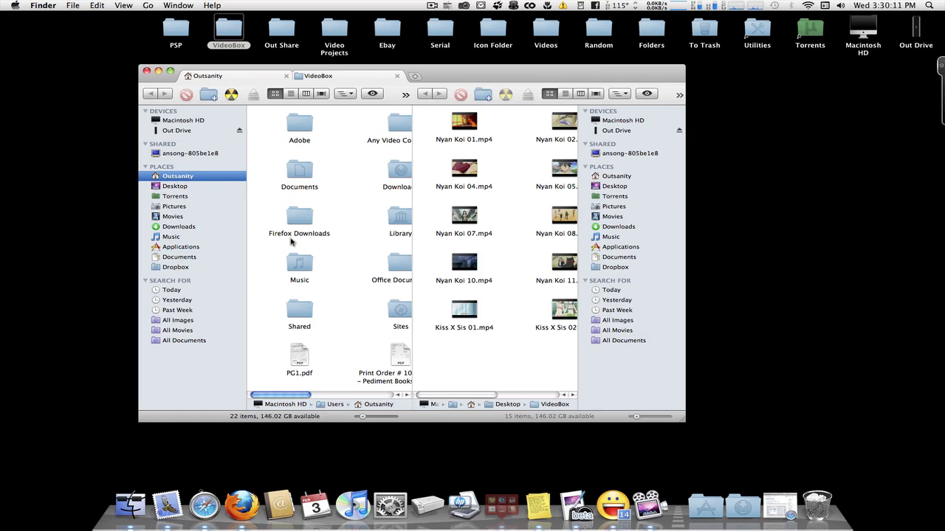
Step: Browse the left pane through Desktop and Pictures to the Movies folder via the sidebar
{"action": "left_click", "coordinate": [175, 186]}
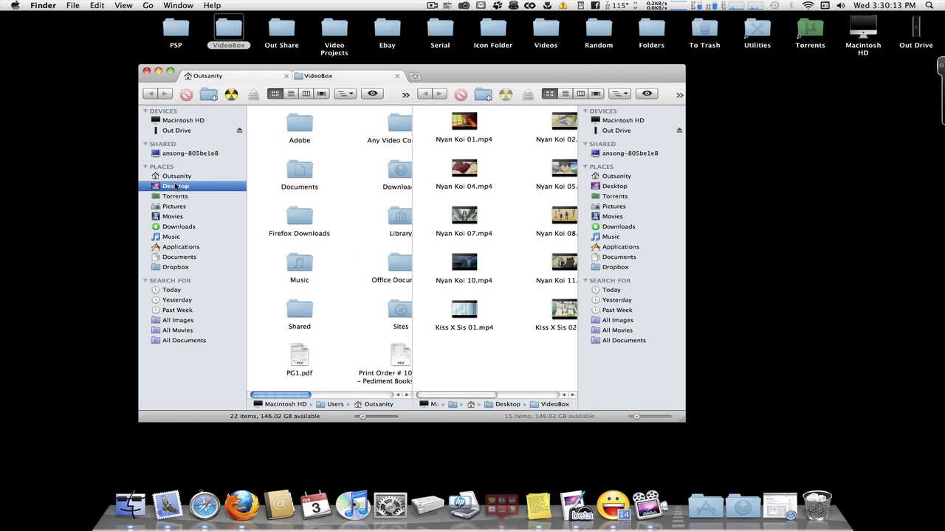
{"action": "left_click", "coordinate": [176, 186]}
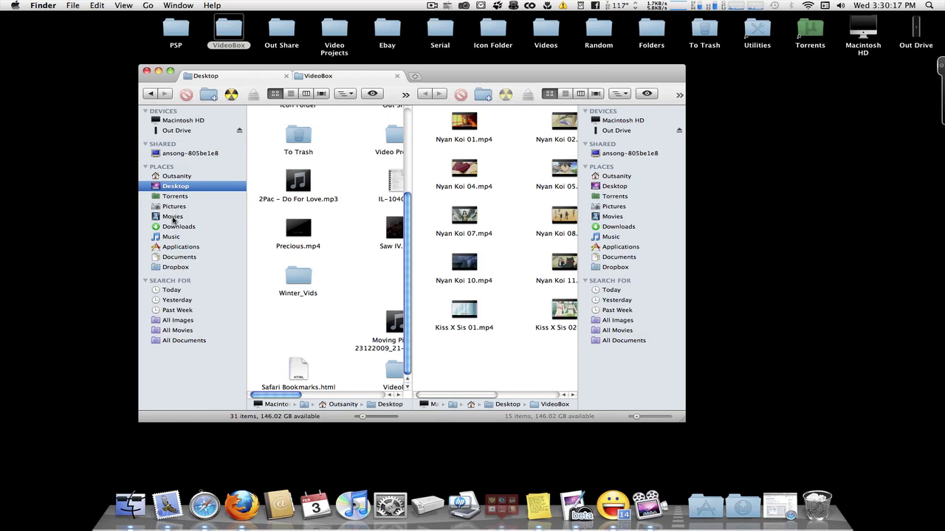
{"action": "left_click", "coordinate": [174, 207]}
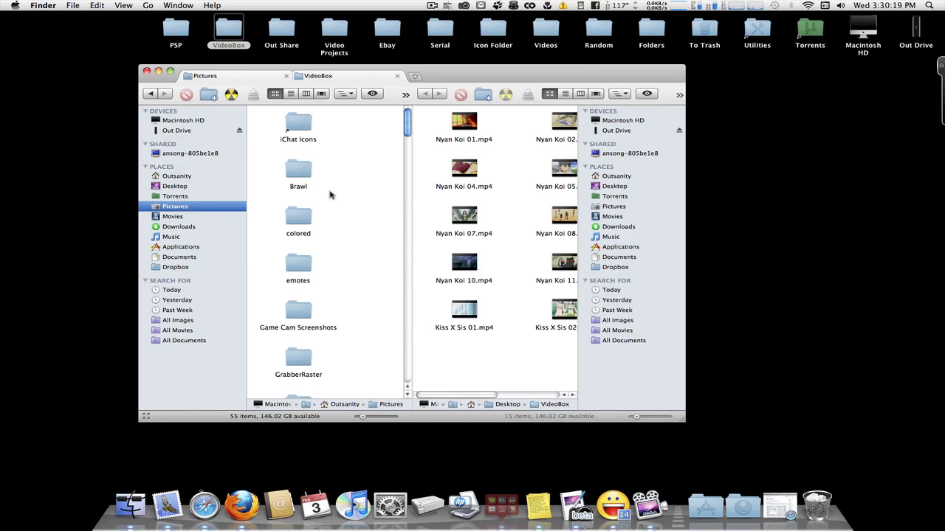
{"action": "left_click", "coordinate": [173, 215]}
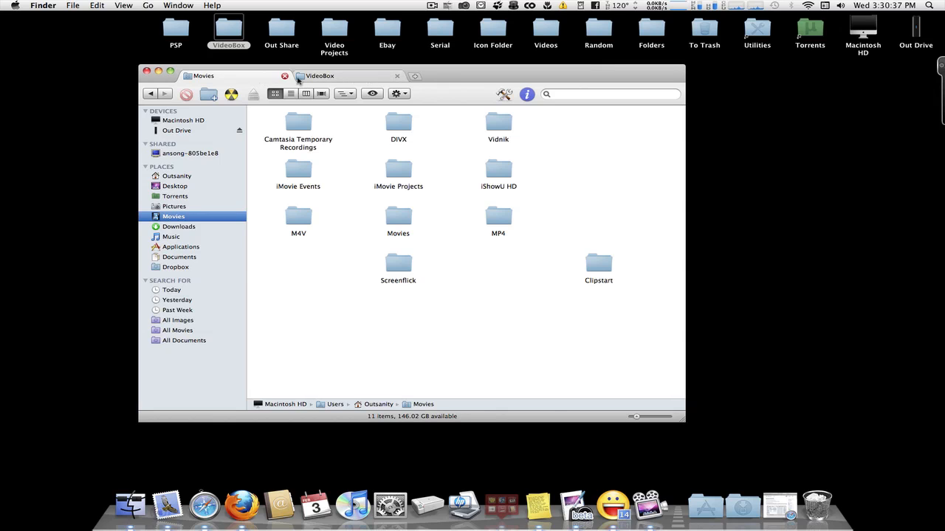
Step: Visit the VideoBox tab with its Nyan Koi videos, then return to the Movies tab
{"action": "left_click", "coordinate": [319, 76]}
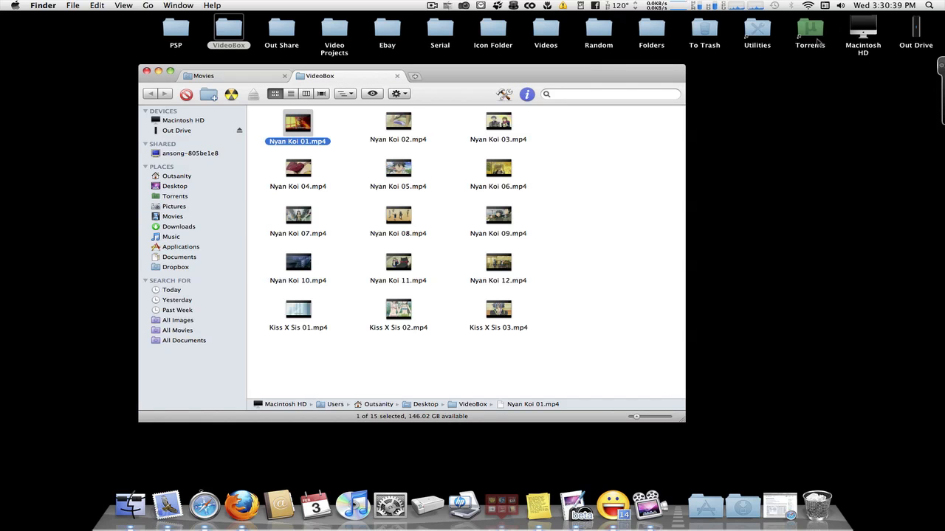
{"action": "left_click", "coordinate": [809, 30]}
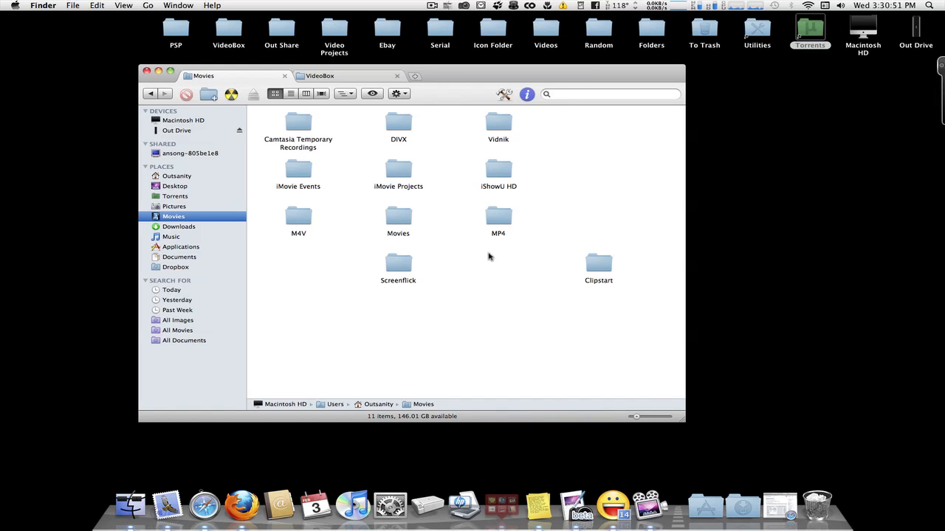
{"action": "mouse_move", "coordinate": [780, 507]}
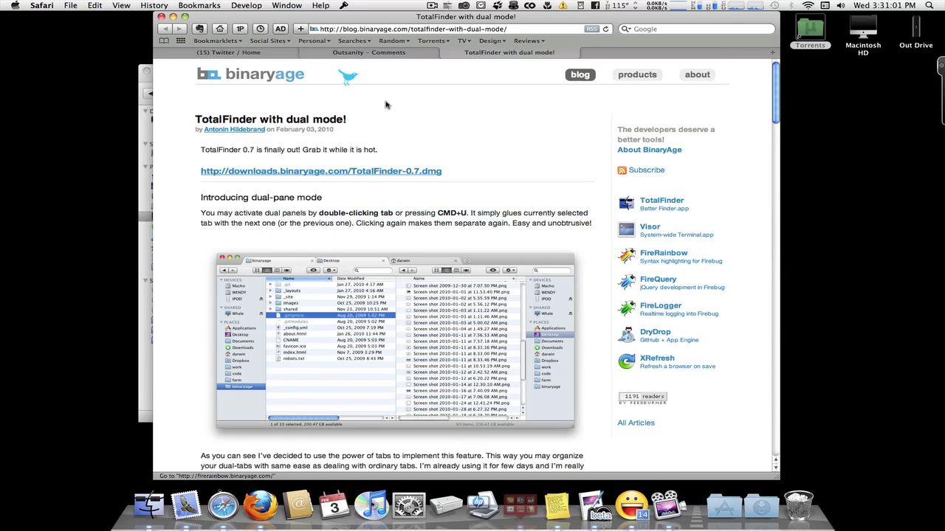
Step: Switch Safari to the 'Outsanity - Comments' FriendFeed tab
{"action": "left_click", "coordinate": [369, 52]}
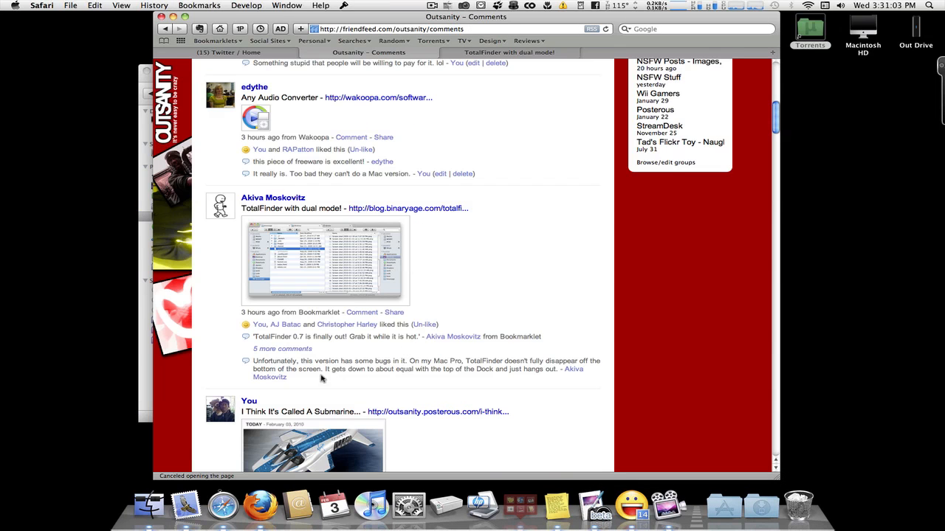
{"action": "mouse_move", "coordinate": [470, 372]}
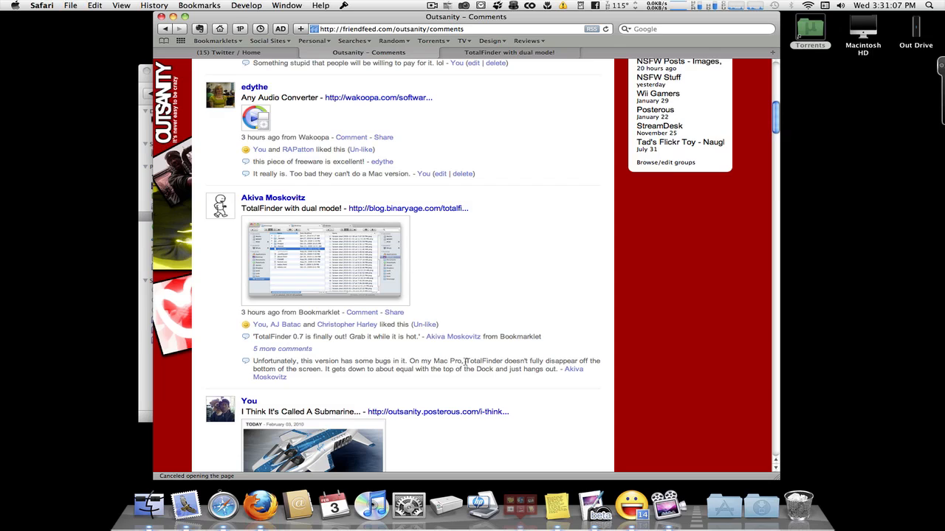
{"action": "mouse_move", "coordinate": [546, 360]}
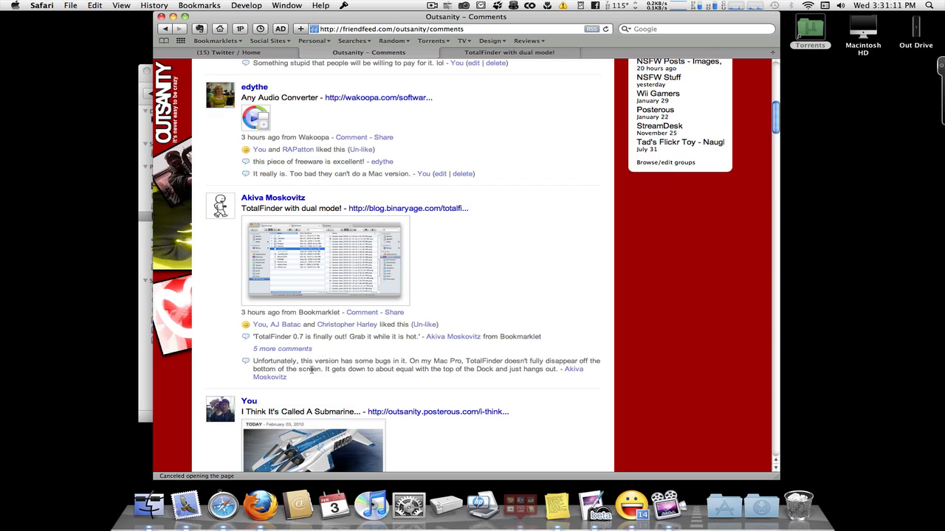
{"action": "mouse_move", "coordinate": [357, 369]}
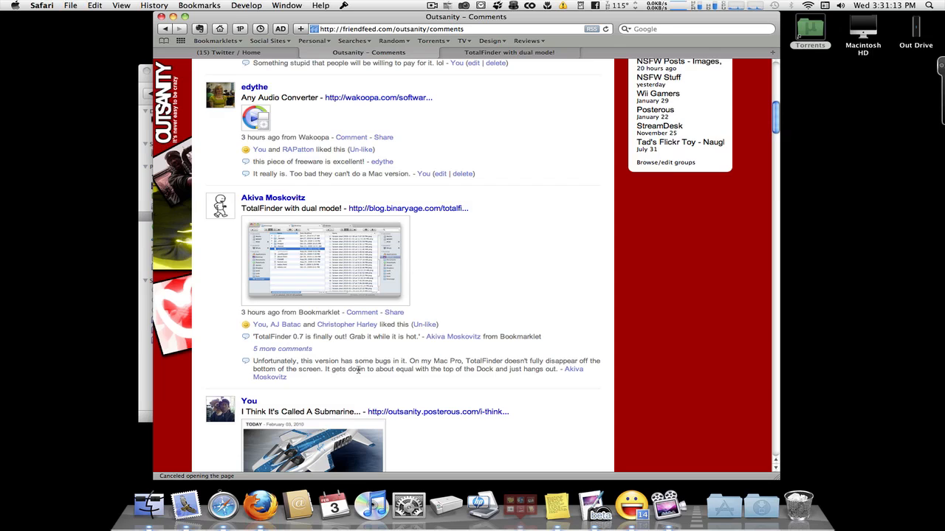
{"action": "mouse_move", "coordinate": [480, 369]}
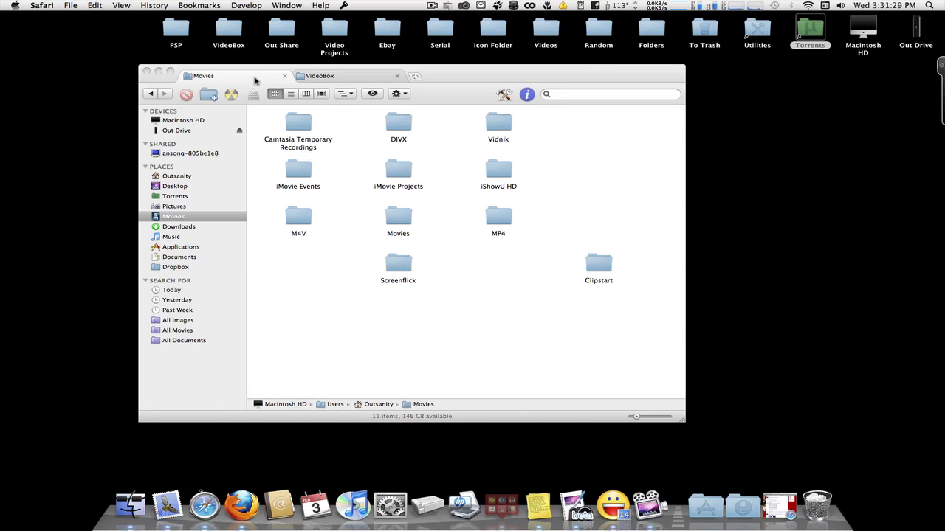
{"action": "mouse_move", "coordinate": [463, 71]}
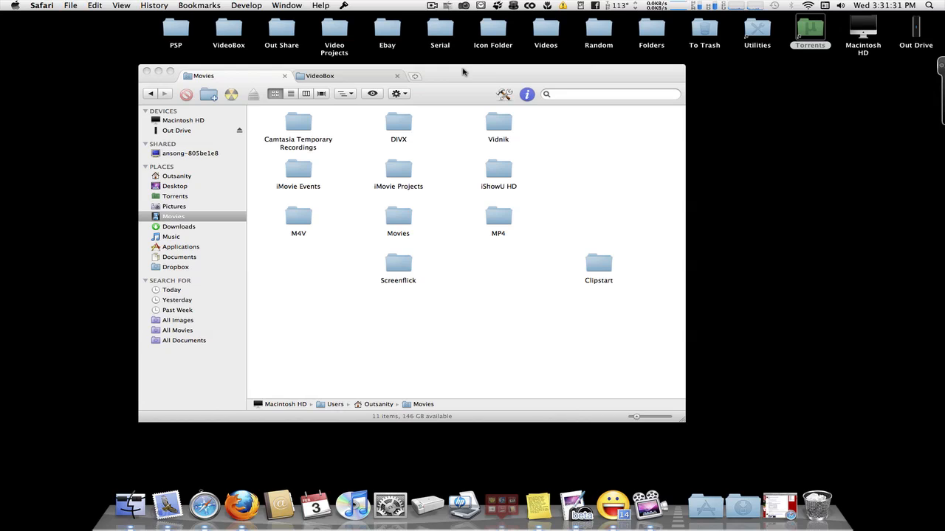
{"action": "mouse_move", "coordinate": [411, 58]}
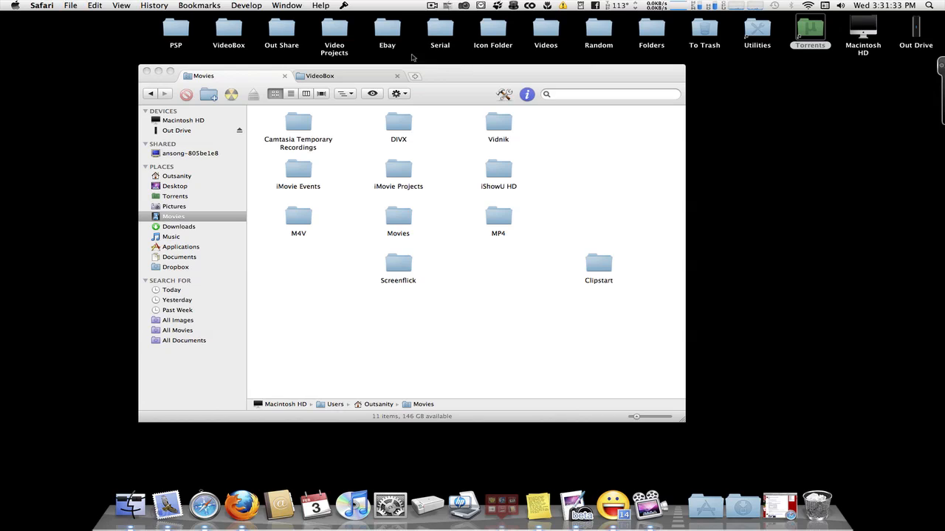
{"action": "mouse_move", "coordinate": [461, 80]}
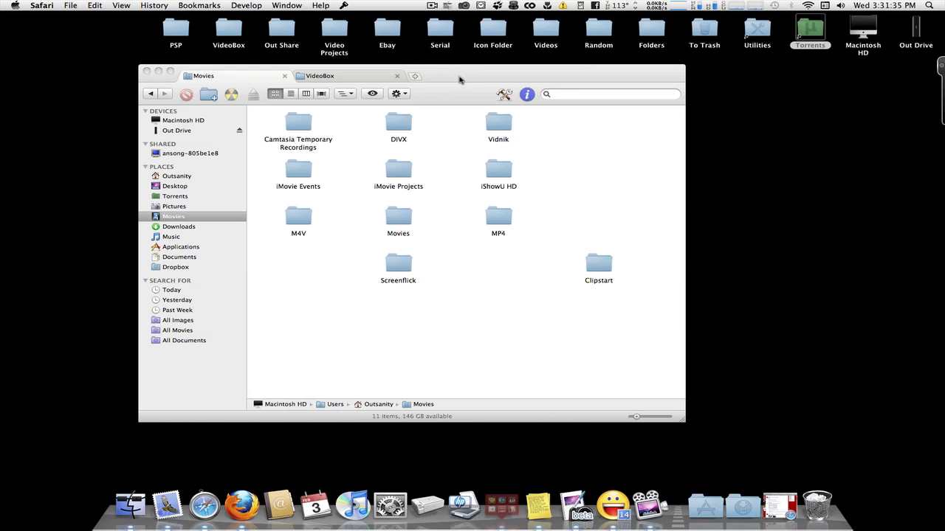
{"action": "mouse_move", "coordinate": [427, 77]}
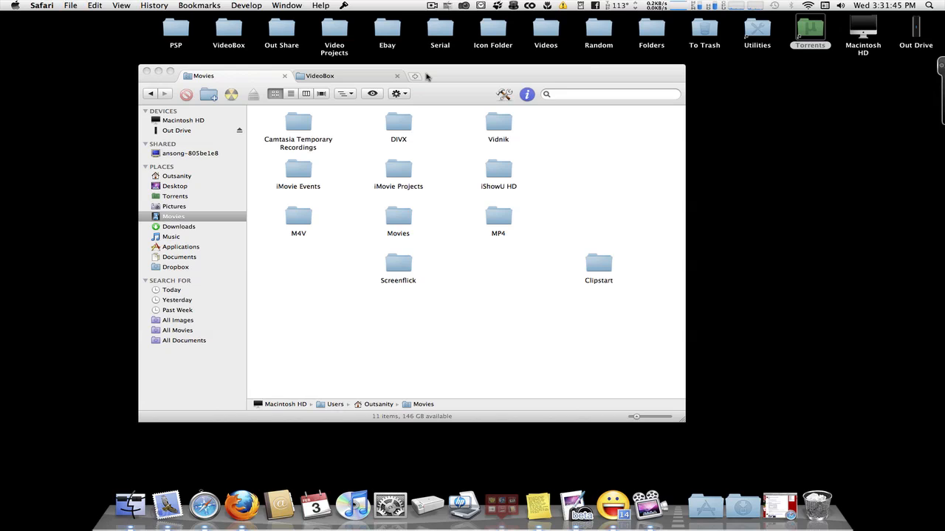
{"action": "mouse_move", "coordinate": [443, 74]}
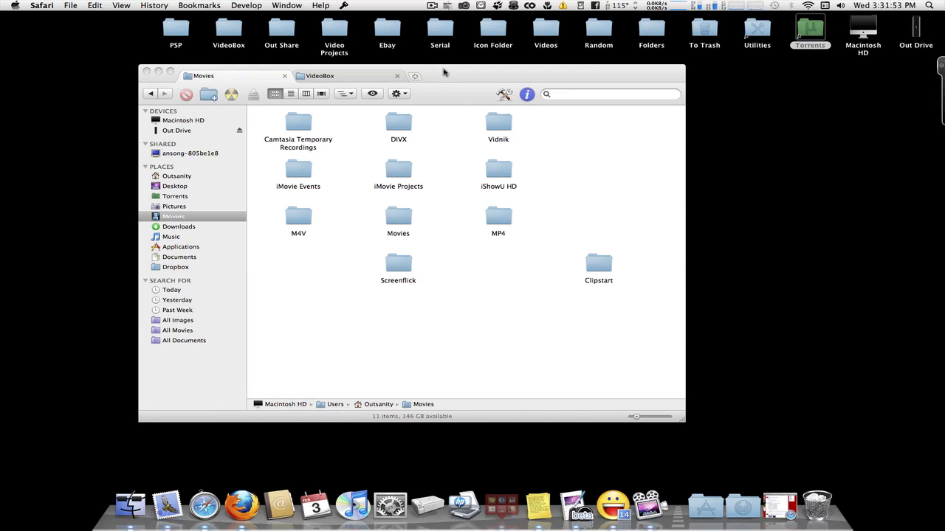
{"action": "mouse_move", "coordinate": [450, 72]}
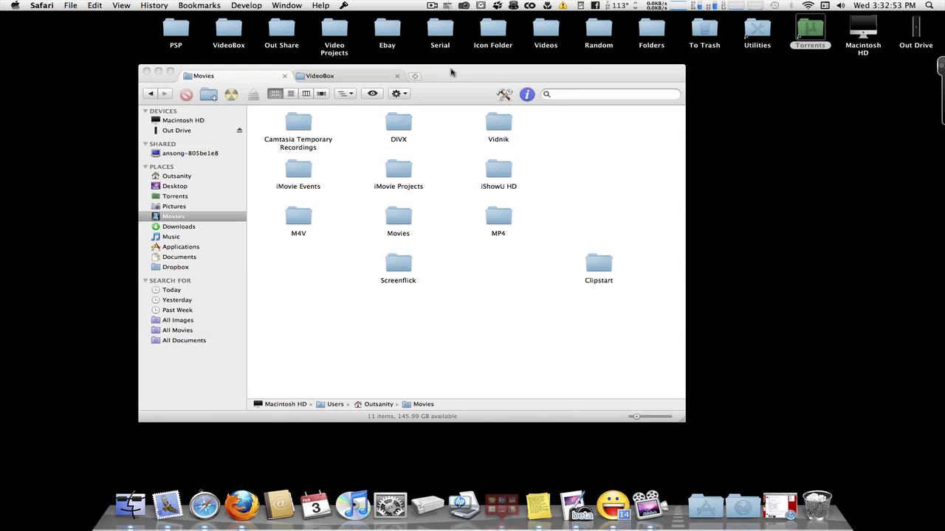
{"action": "mouse_move", "coordinate": [352, 61]}
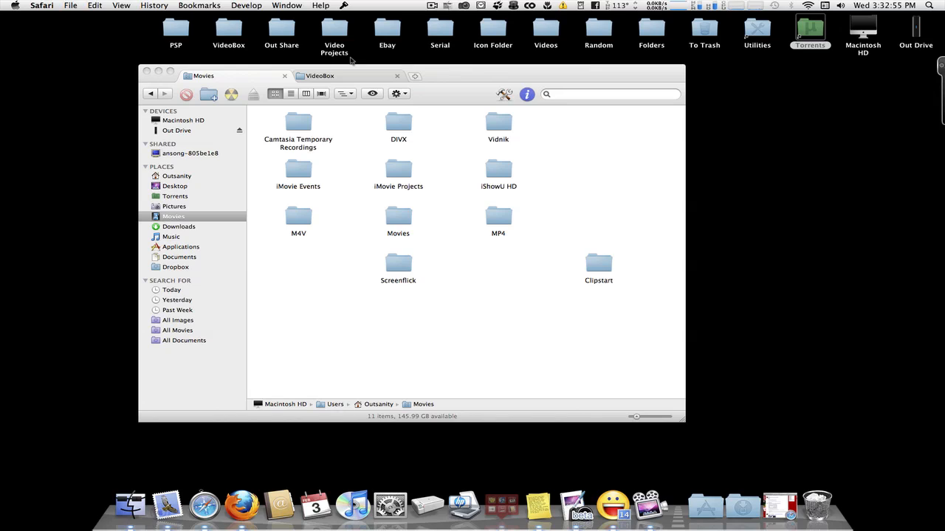
{"action": "mouse_move", "coordinate": [449, 77]}
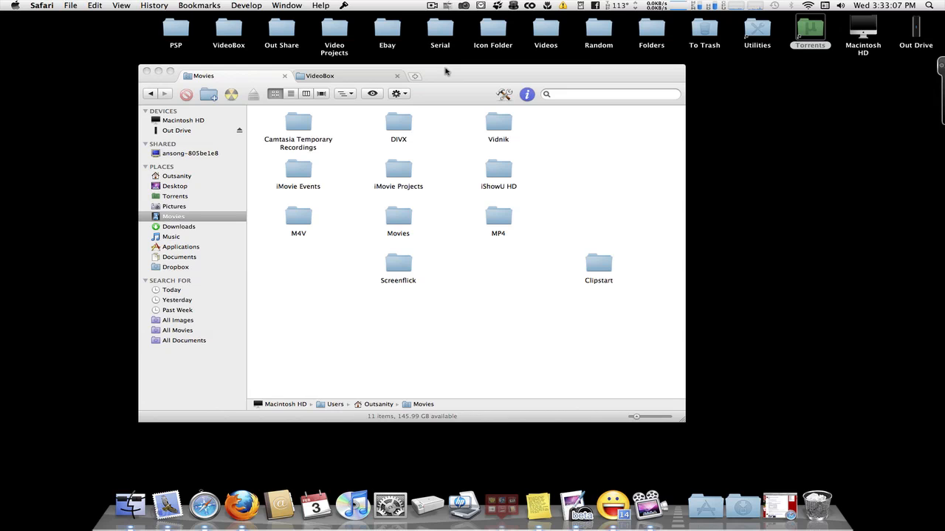
{"action": "mouse_move", "coordinate": [239, 73]}
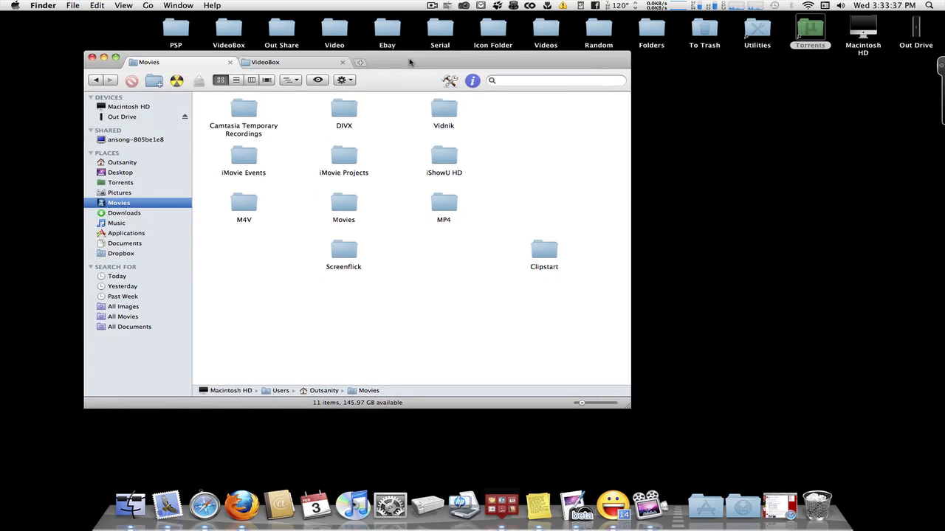
{"action": "mouse_move", "coordinate": [434, 24]}
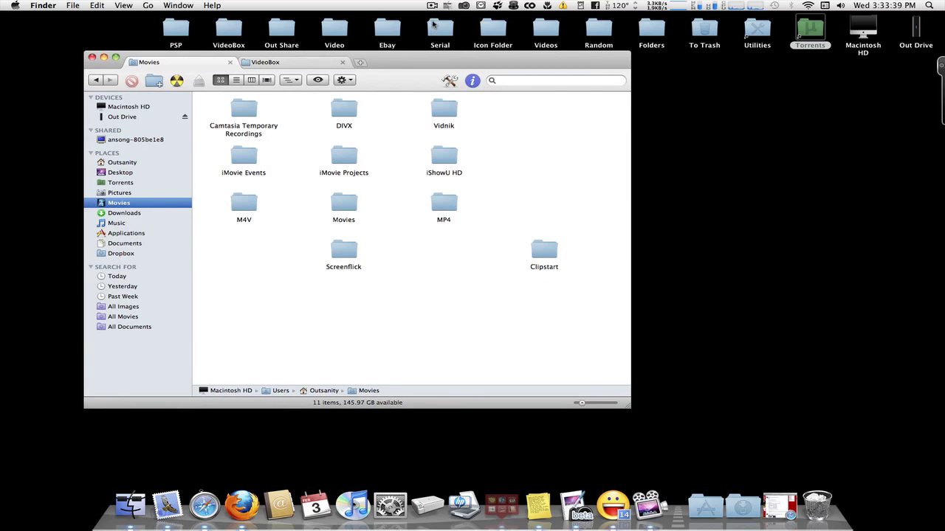
{"action": "mouse_move", "coordinate": [130, 505]}
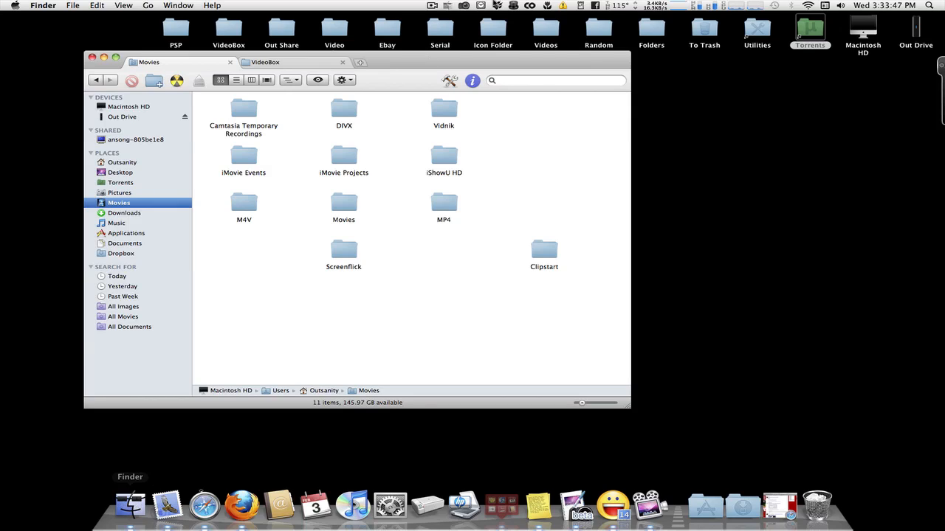
Step: Open TotalFinder's status menu from its menu bar icon, showing Preferences and Visit Homepage
{"action": "left_click", "coordinate": [447, 6]}
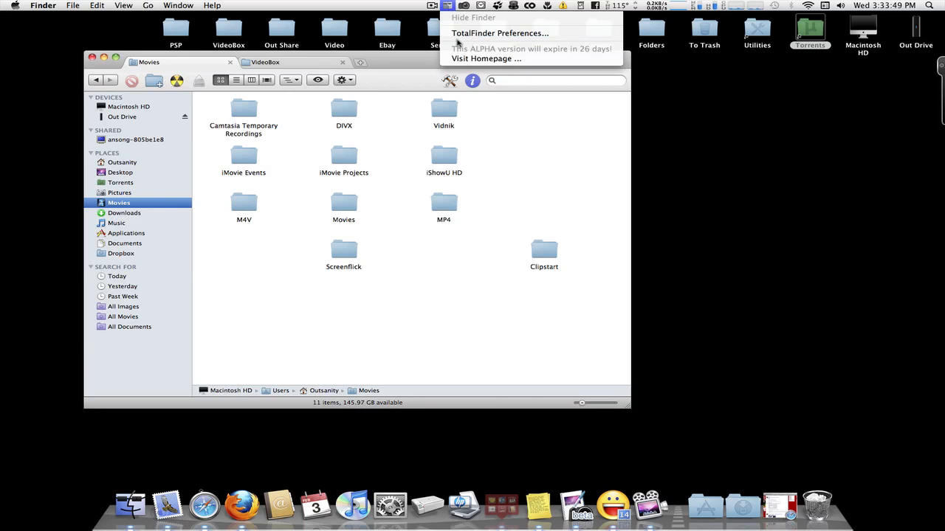
Step: In TotalFinder Preferences, toggle Show Icon in Status Menu and Don't customize Dock Icon on and back off
{"action": "left_click", "coordinate": [499, 32]}
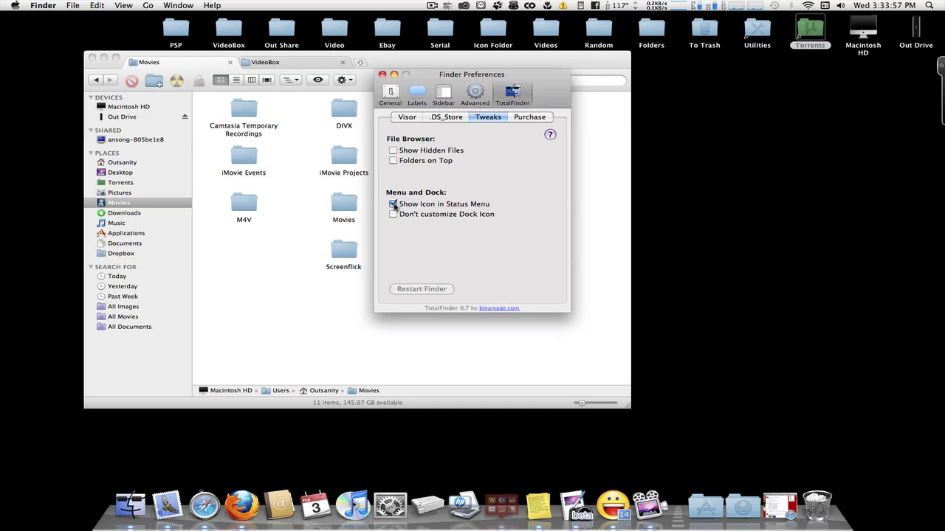
{"action": "left_click", "coordinate": [393, 204]}
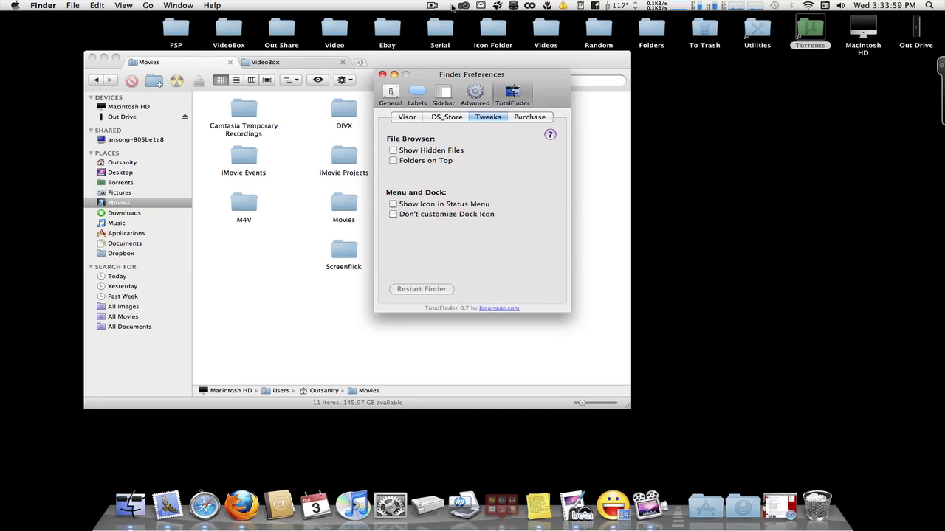
{"action": "left_click", "coordinate": [393, 204]}
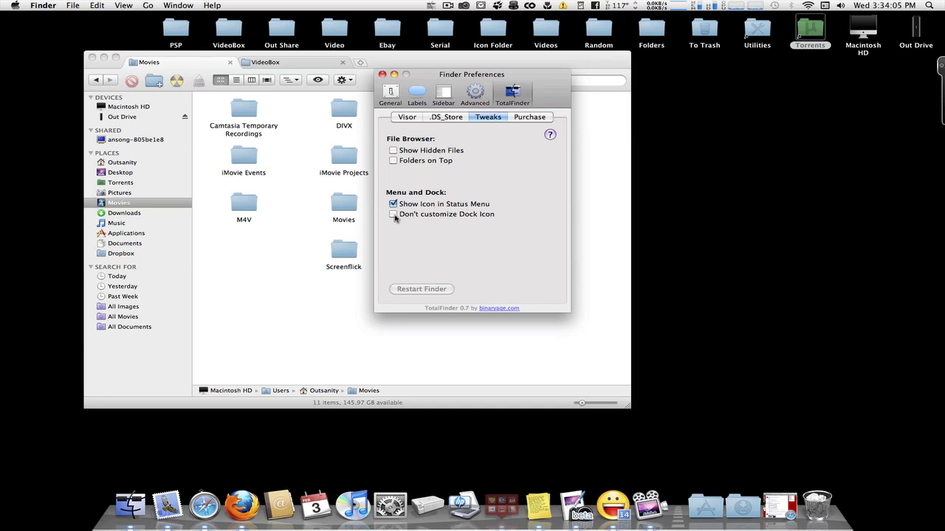
{"action": "left_click", "coordinate": [392, 214]}
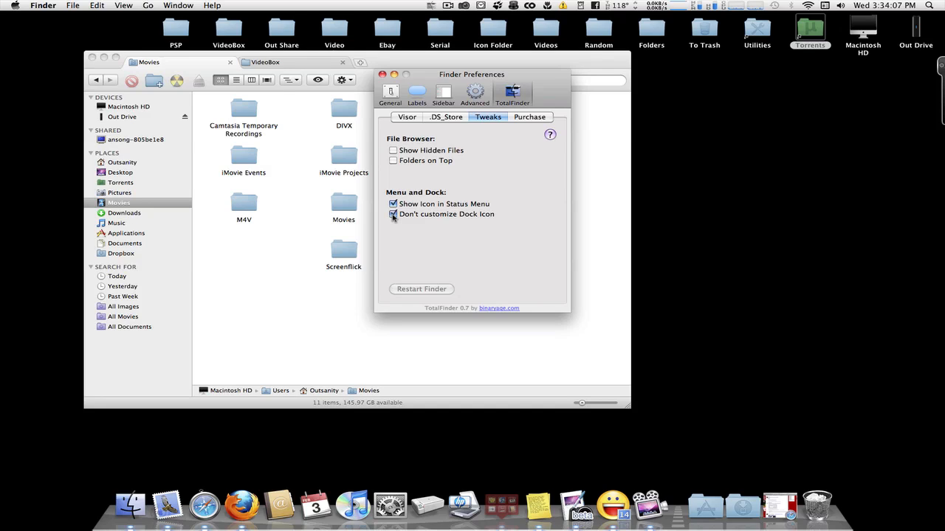
{"action": "left_click", "coordinate": [392, 214]}
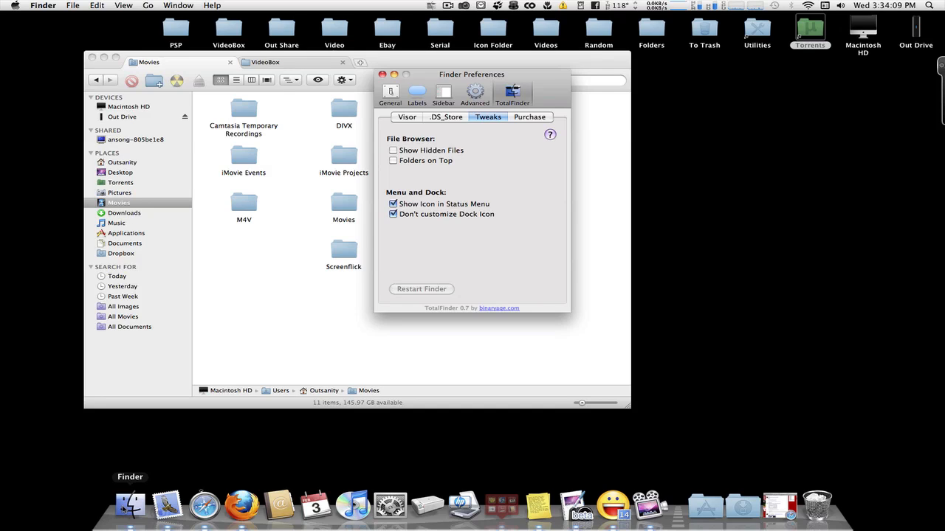
{"action": "left_click", "coordinate": [393, 214]}
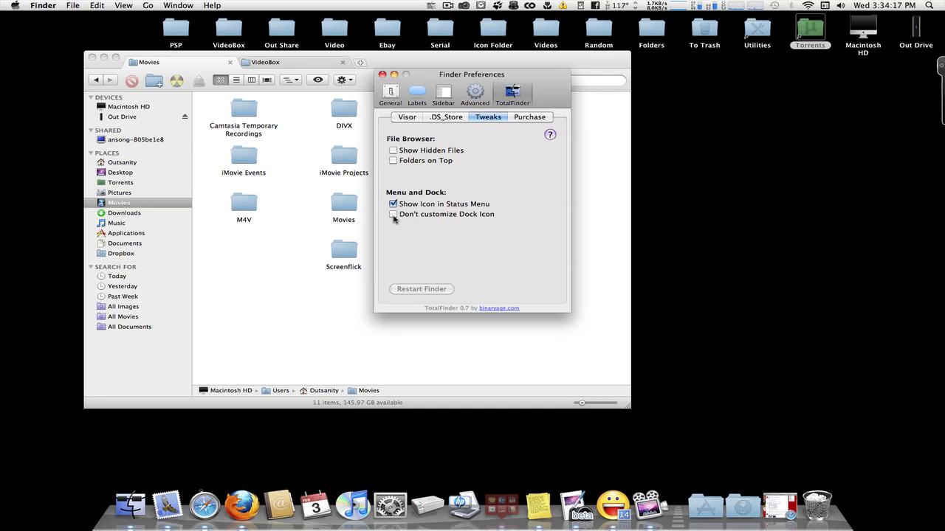
Step: Show the about pane with version 0.7, open-source credits and the update check
{"action": "left_click", "coordinate": [528, 117]}
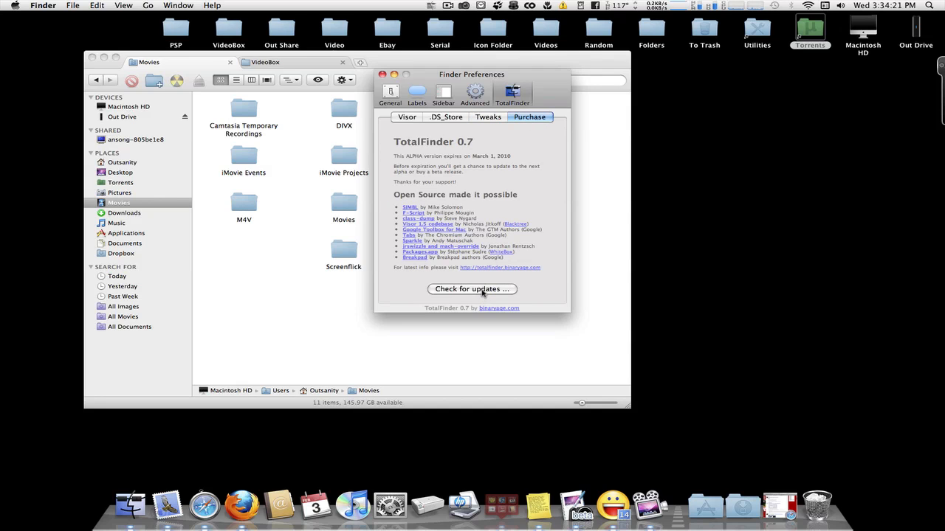
{"action": "left_click", "coordinate": [408, 116]}
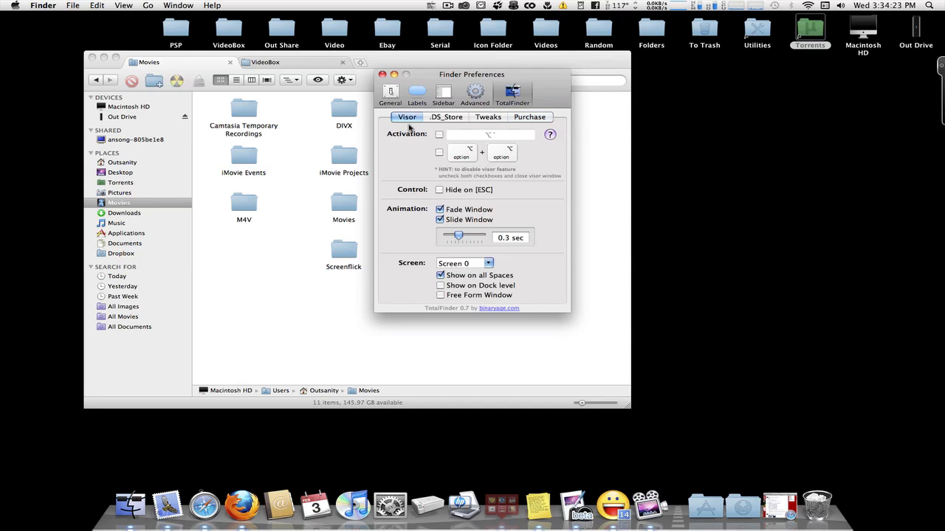
{"action": "mouse_move", "coordinate": [557, 195]}
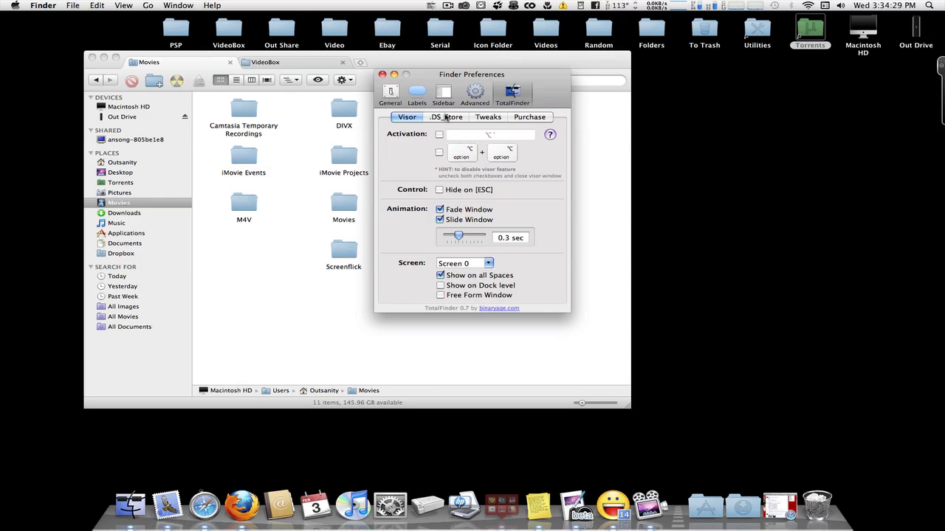
{"action": "mouse_move", "coordinate": [431, 104]}
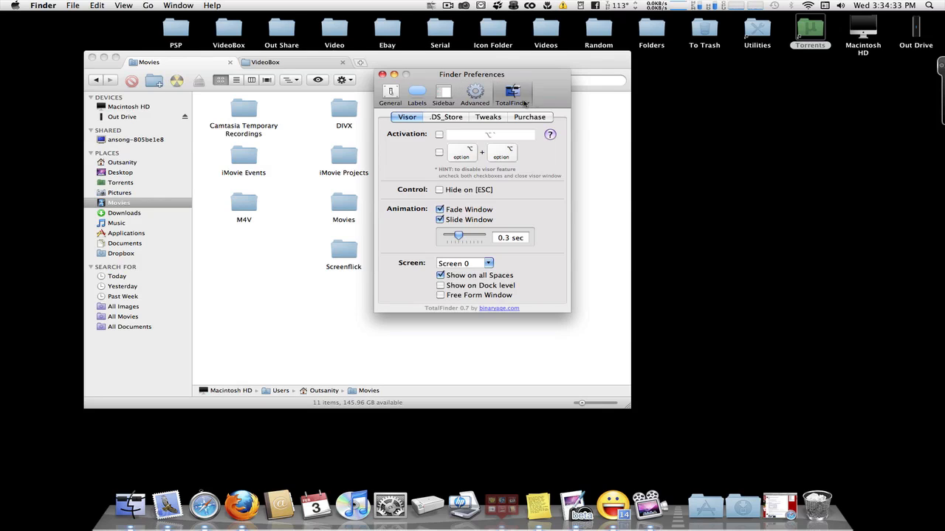
{"action": "mouse_move", "coordinate": [514, 101]}
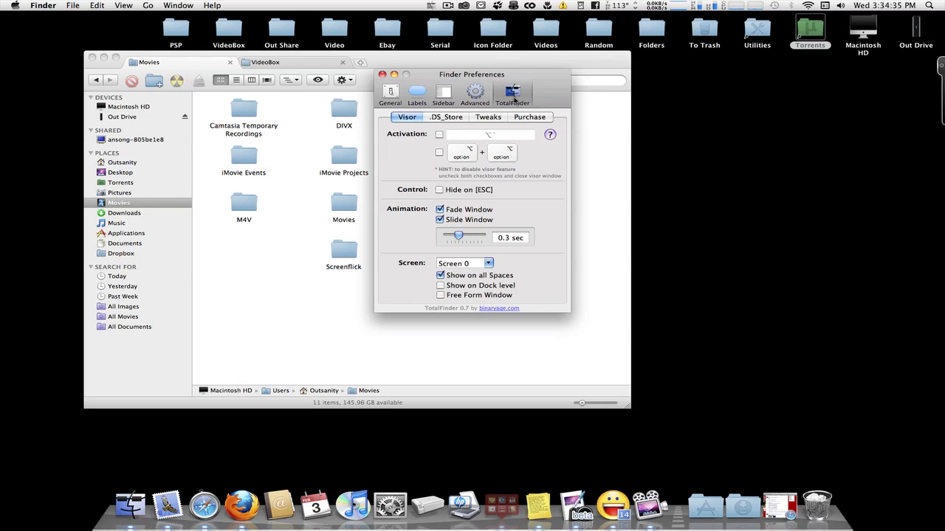
{"action": "left_click", "coordinate": [488, 117]}
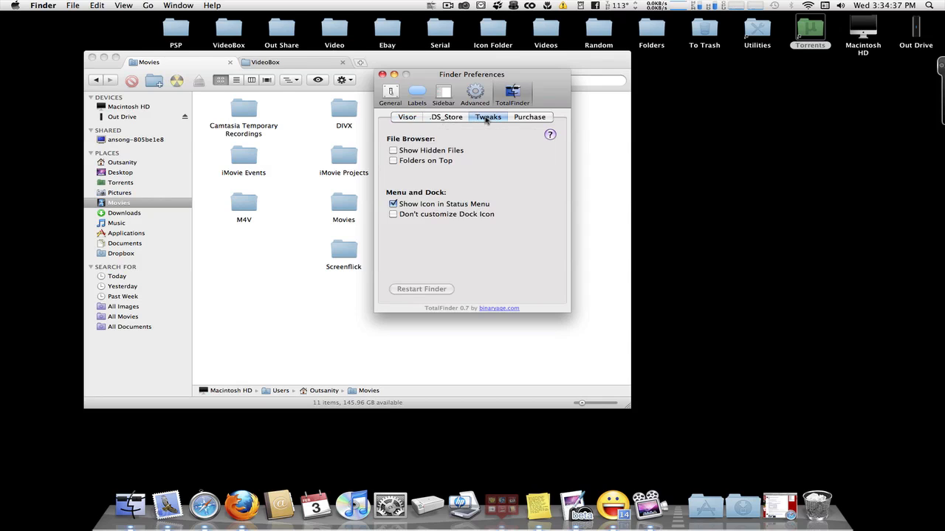
{"action": "left_click", "coordinate": [407, 116]}
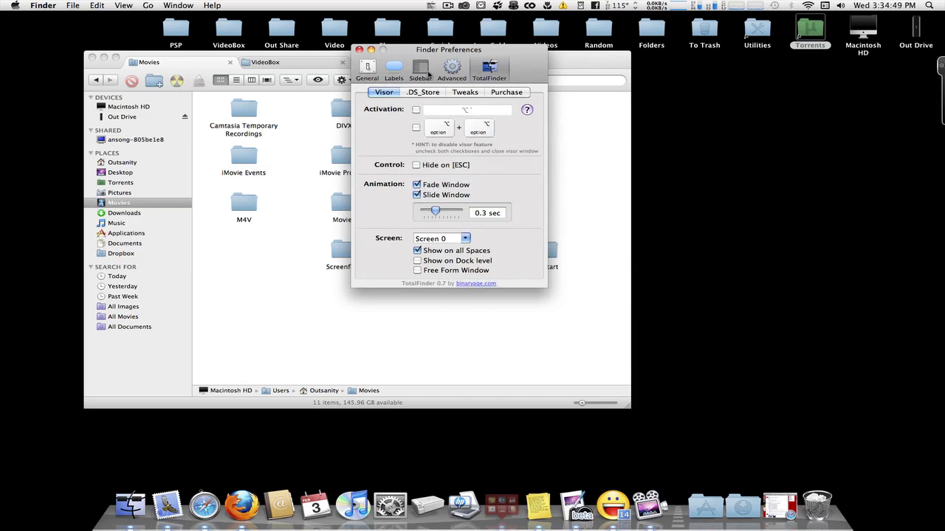
Step: Review the Sidebar, General and TotalFinder Tweaks panes, then close Finder Preferences
{"action": "left_click", "coordinate": [393, 71]}
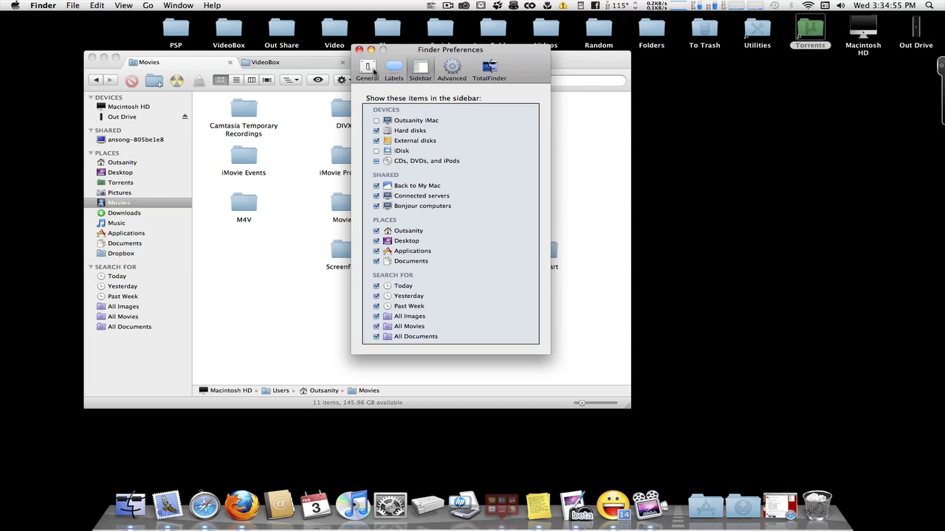
{"action": "mouse_move", "coordinate": [125, 239]}
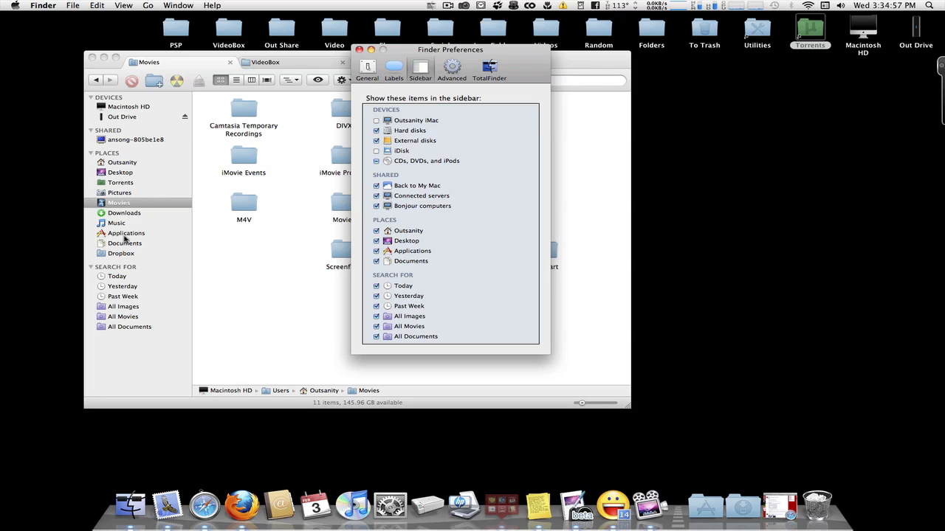
{"action": "left_click", "coordinate": [366, 71]}
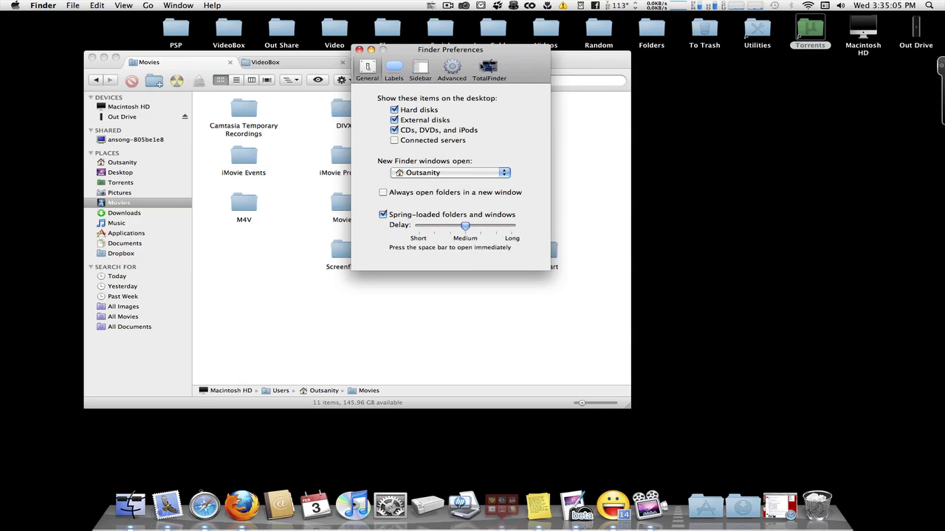
{"action": "left_click", "coordinate": [489, 71]}
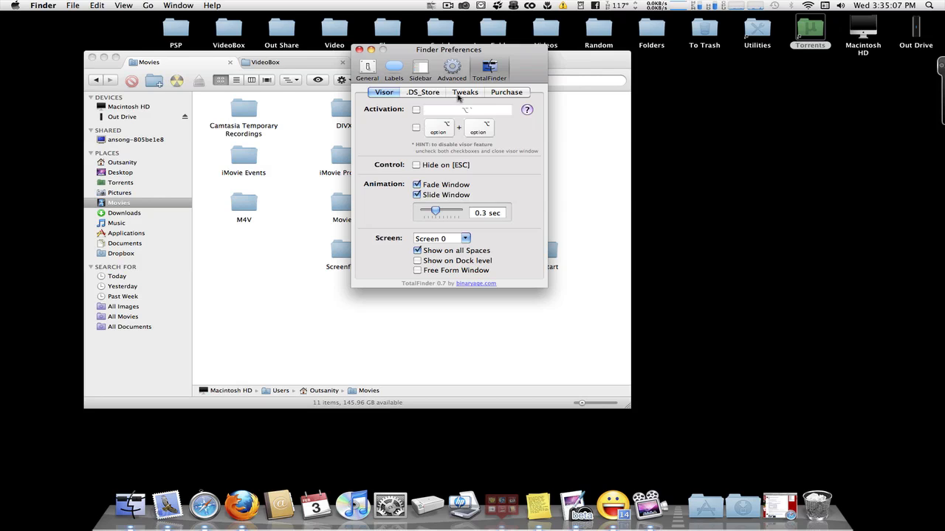
{"action": "left_click", "coordinate": [463, 91]}
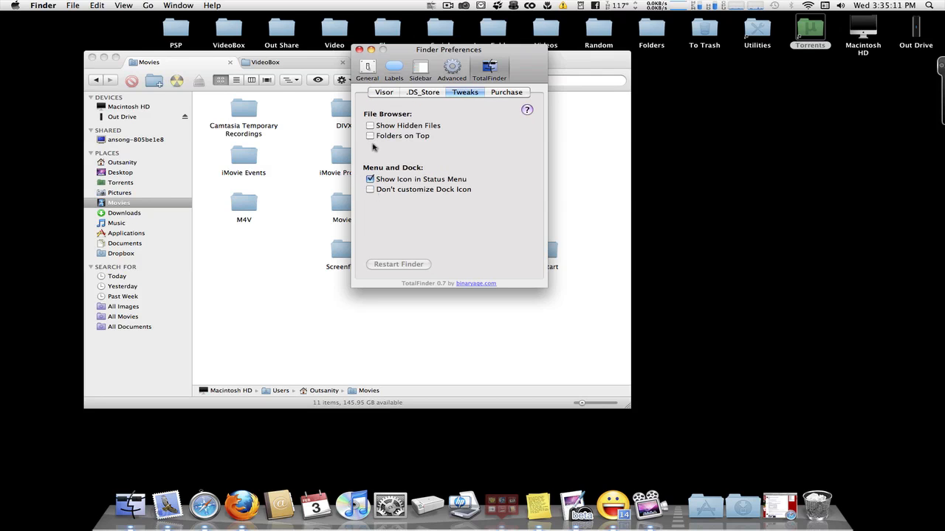
{"action": "mouse_move", "coordinate": [360, 50]}
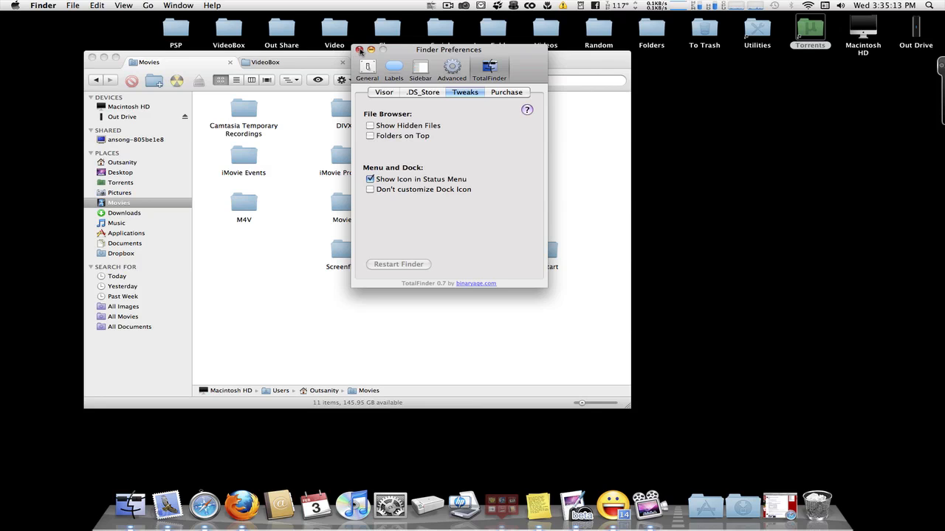
{"action": "left_click", "coordinate": [361, 50]}
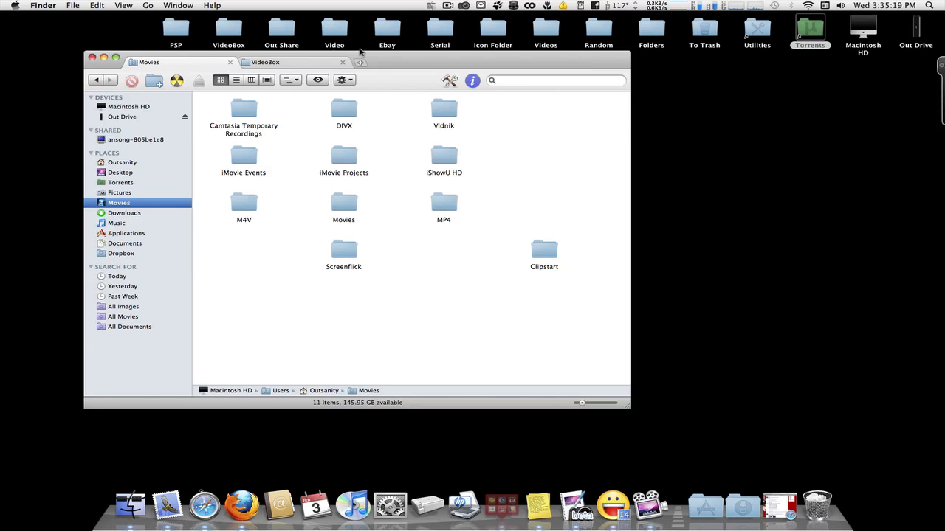
{"action": "mouse_move", "coordinate": [775, 505]}
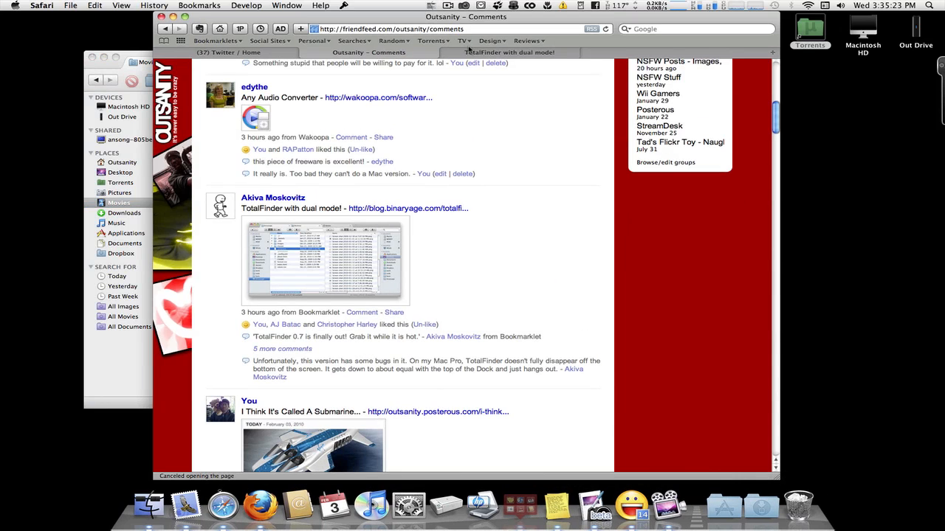
Step: Open the 'TotalFinder with dual mode!' post from the FriendFeed comments, skim down to its comments and back to the top
{"action": "left_click", "coordinate": [509, 54]}
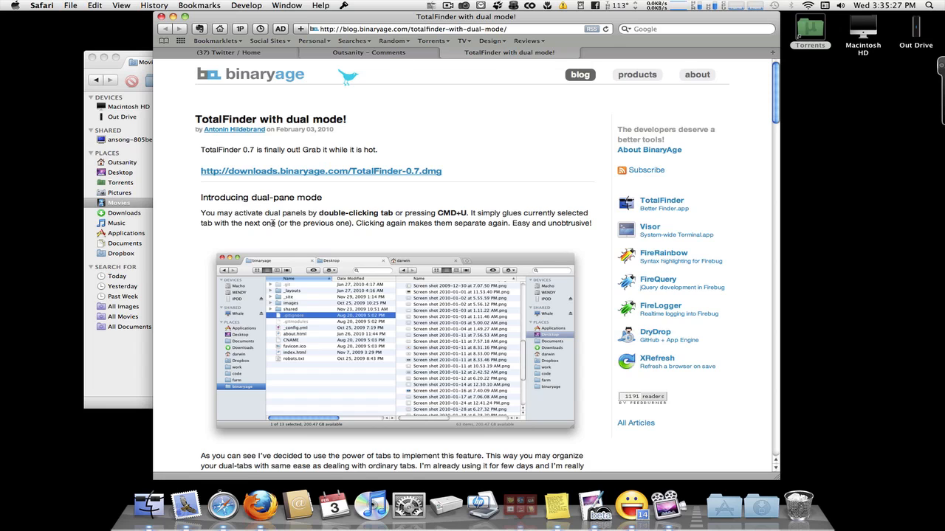
{"action": "scroll", "scroll_direction": "down", "scroll_amount": 3}
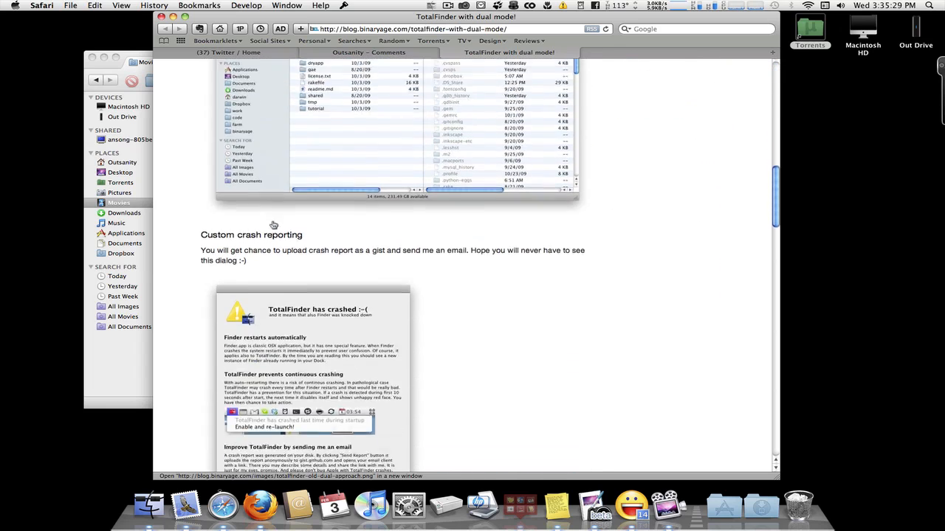
{"action": "scroll", "scroll_direction": "down", "scroll_amount": 3}
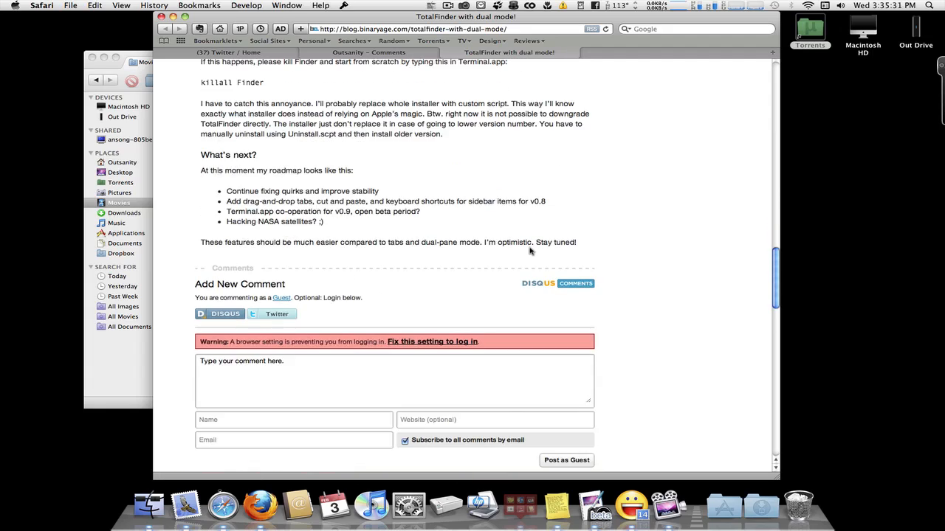
{"action": "scroll", "scroll_direction": "down", "scroll_amount": 3}
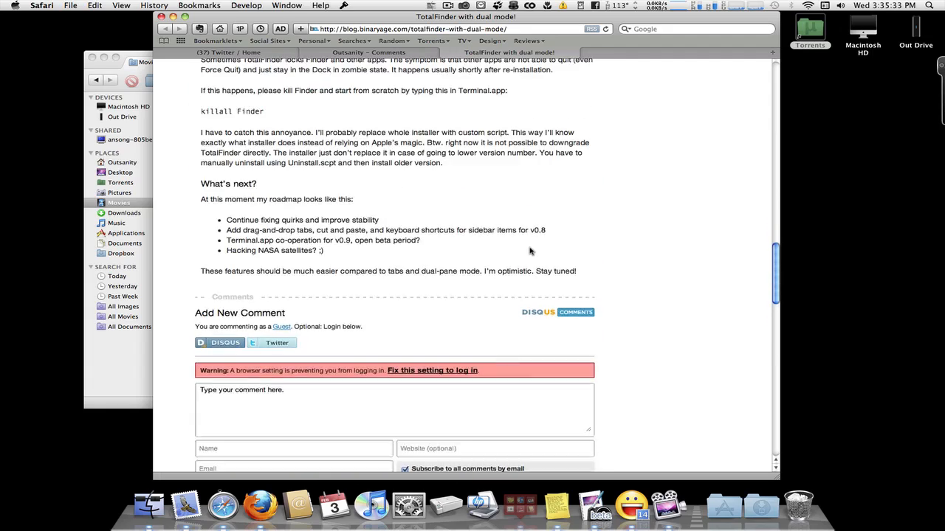
{"action": "scroll", "scroll_direction": "up", "scroll_amount": 3}
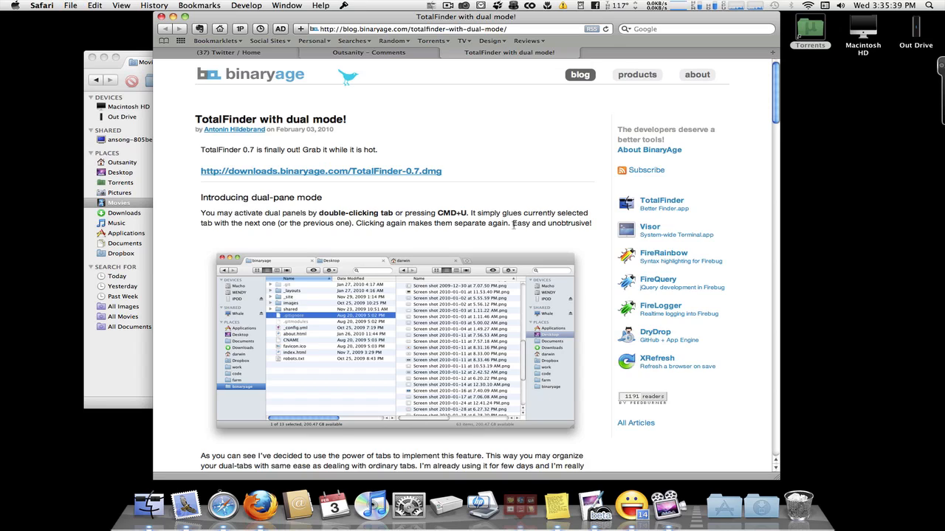
{"action": "mouse_move", "coordinate": [401, 130]}
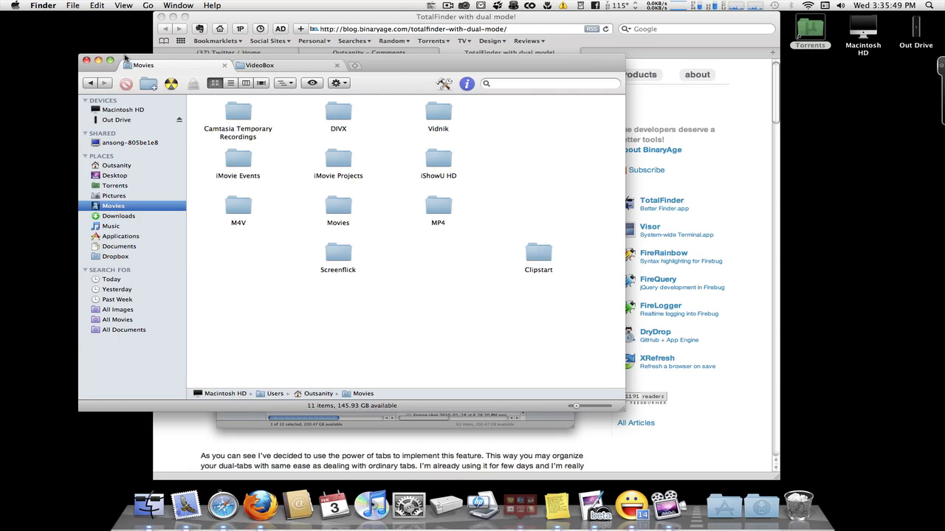
{"action": "mouse_move", "coordinate": [362, 56]}
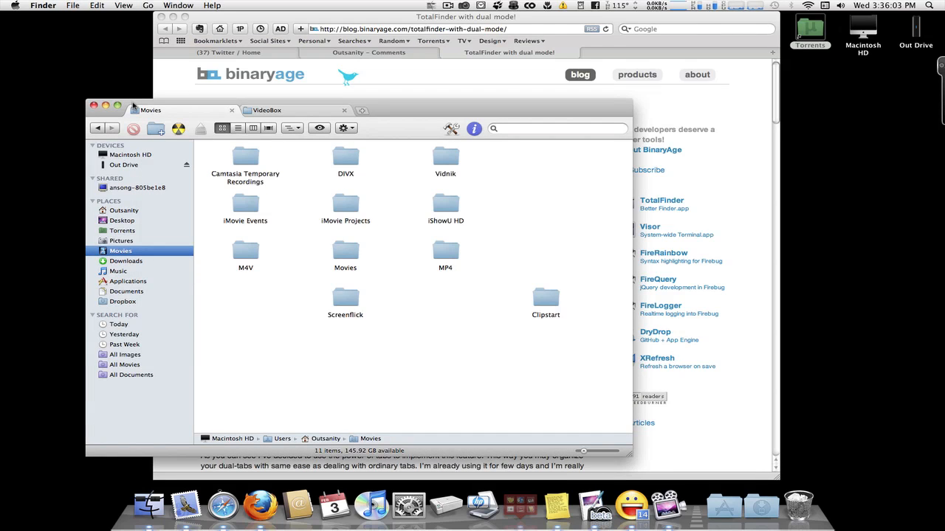
{"action": "mouse_move", "coordinate": [313, 106]}
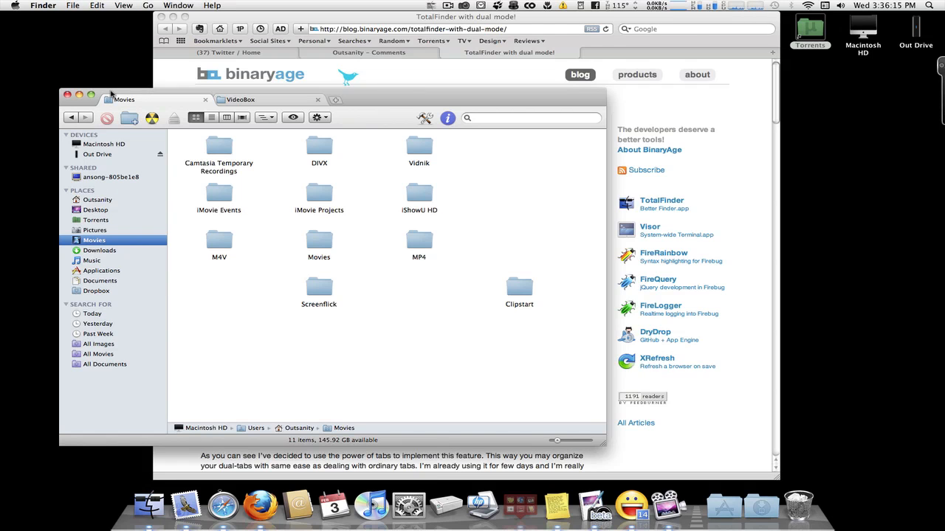
{"action": "mouse_move", "coordinate": [384, 106]}
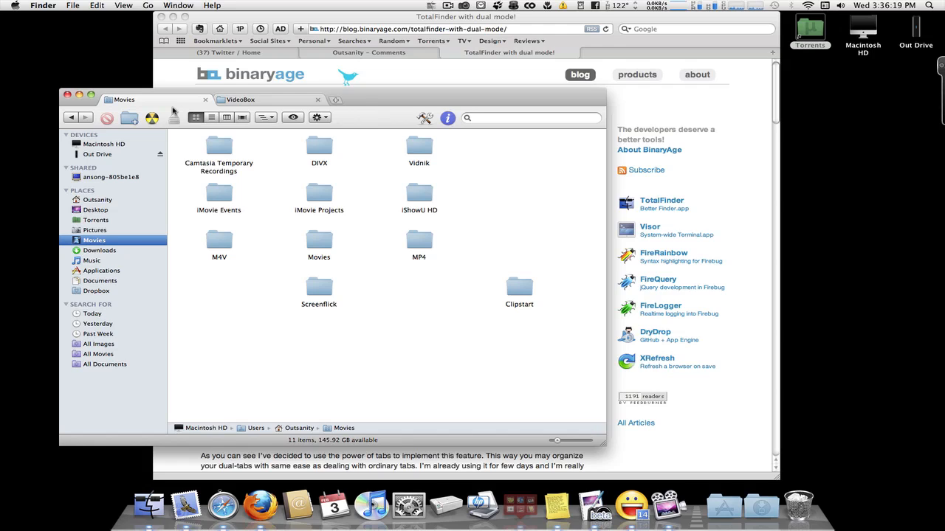
{"action": "mouse_move", "coordinate": [391, 101]}
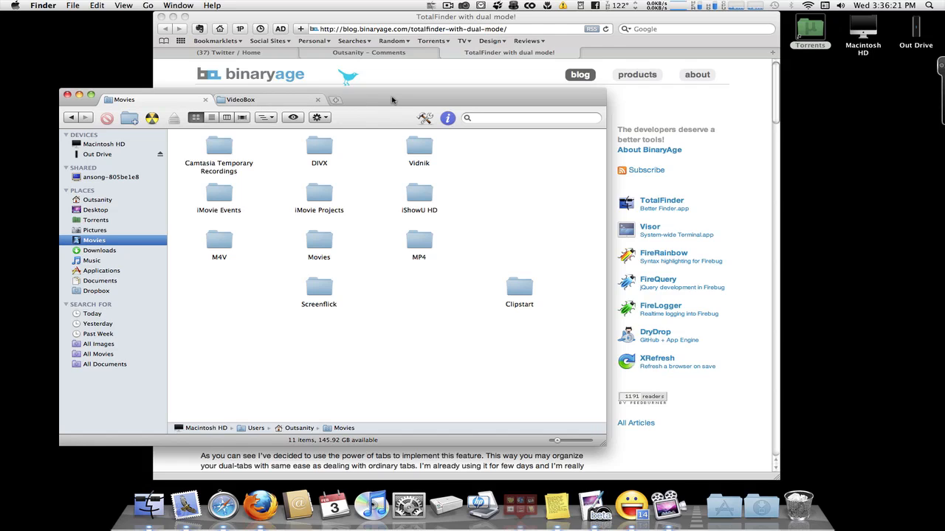
{"action": "mouse_move", "coordinate": [41, 11]}
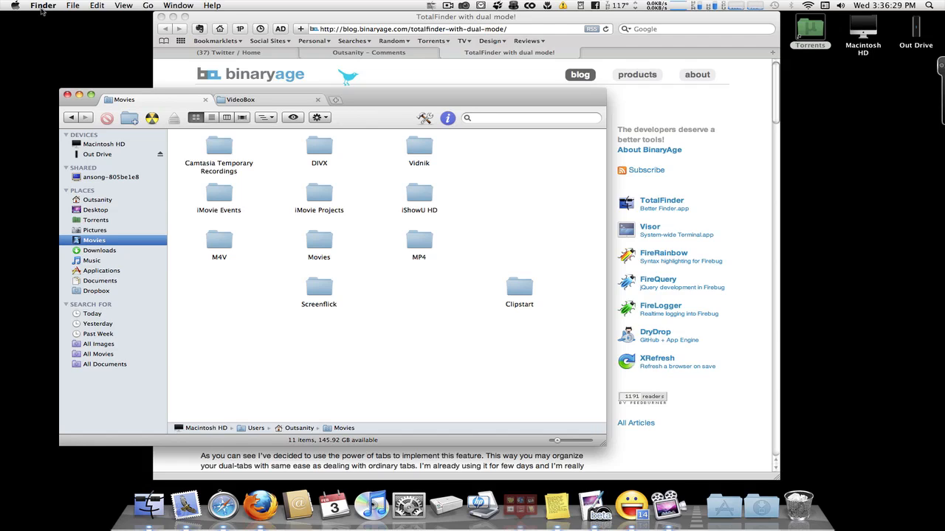
{"action": "mouse_move", "coordinate": [361, 94]}
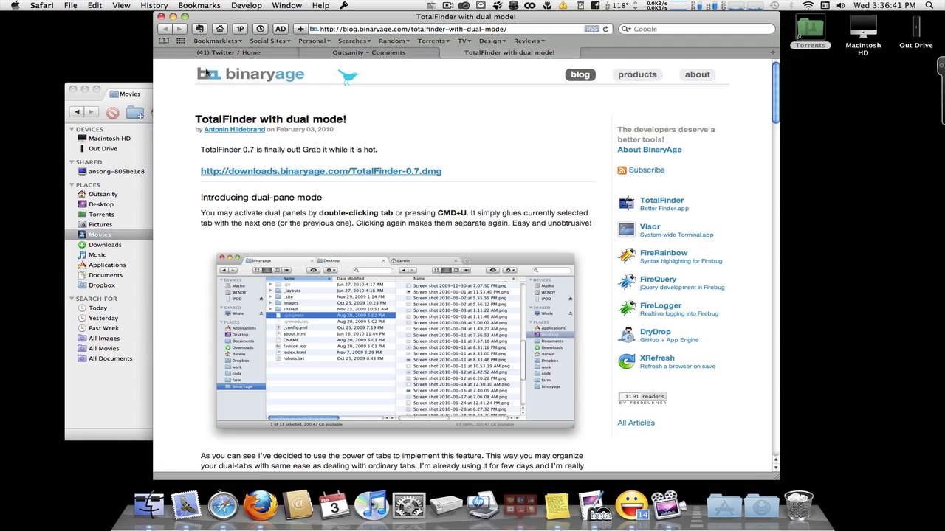
{"action": "mouse_move", "coordinate": [645, 372]}
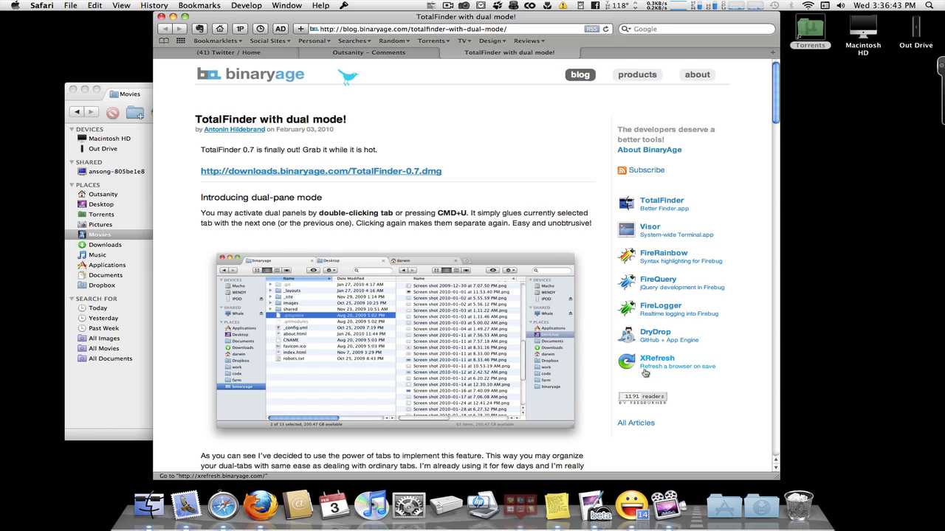
{"action": "mouse_move", "coordinate": [637, 165]}
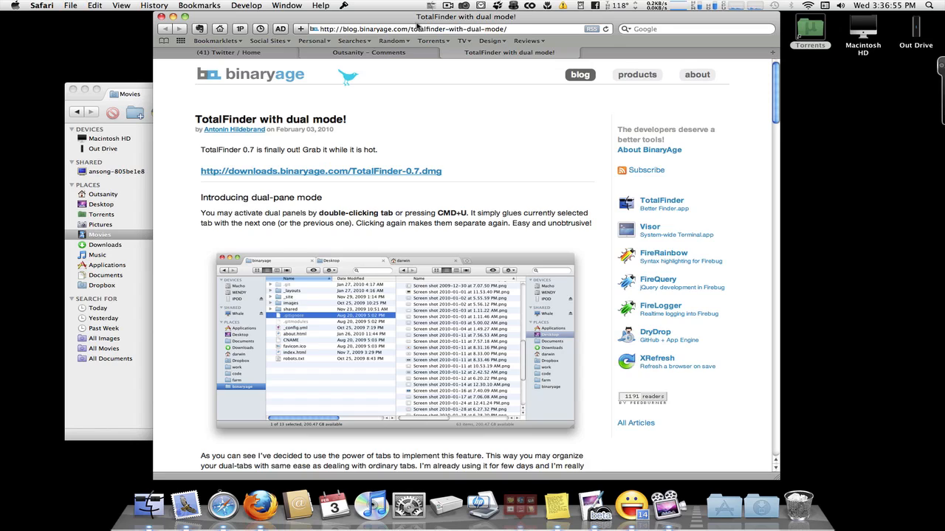
{"action": "mouse_move", "coordinate": [428, 28]}
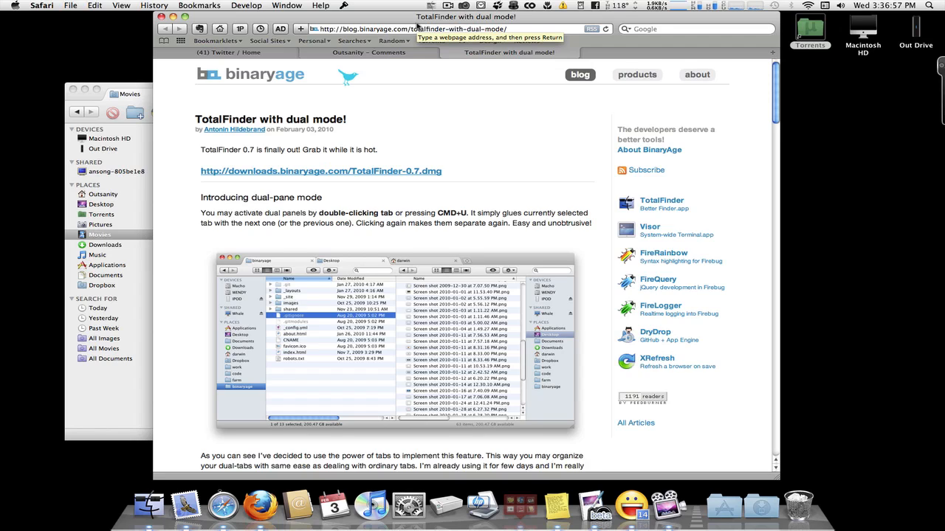